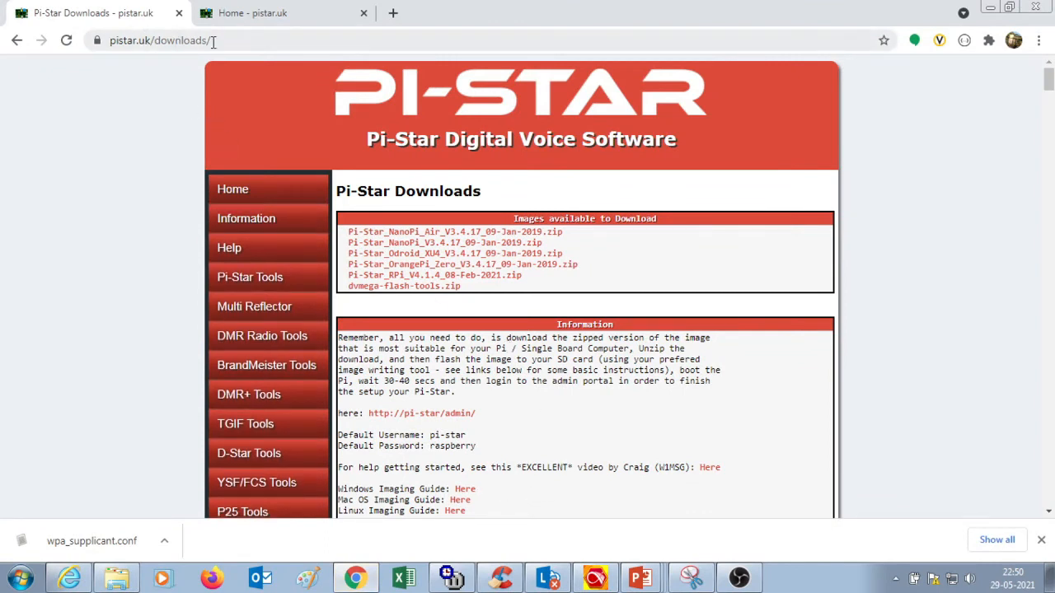
pyautogui.moveTo(356, 281)
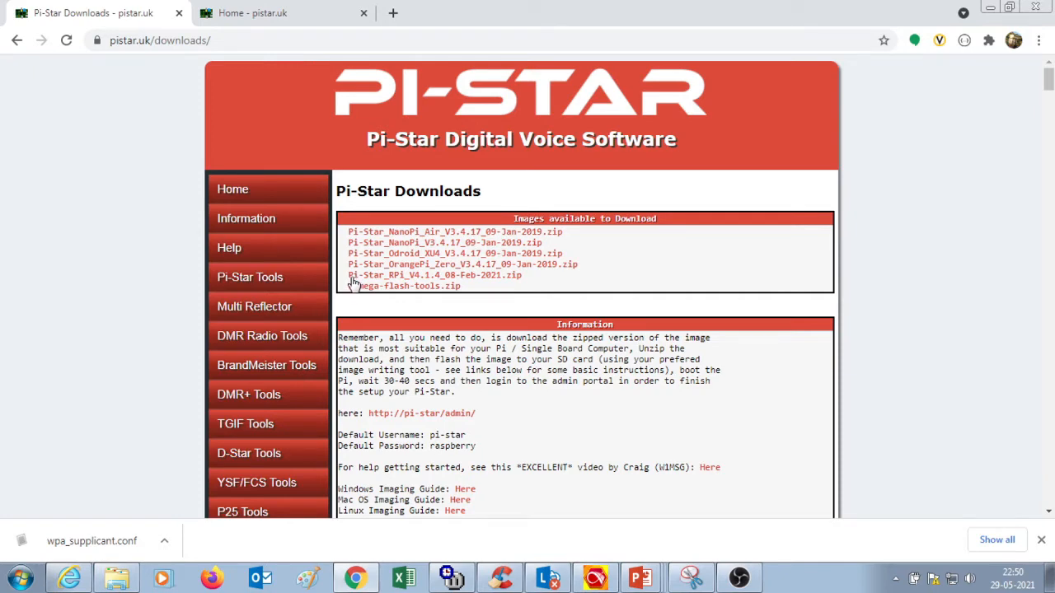
pyautogui.moveTo(381, 284)
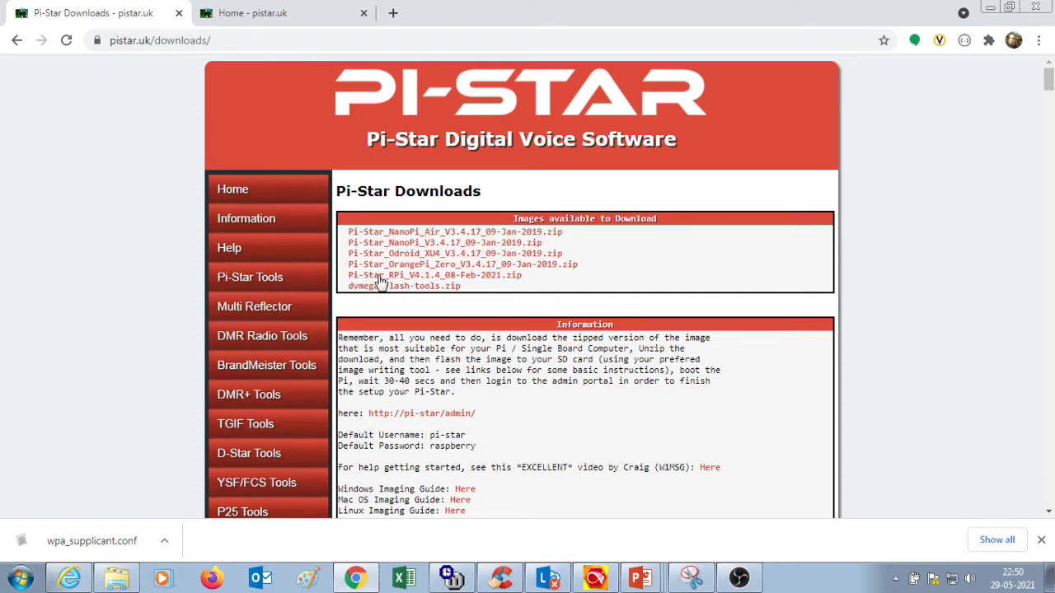
pyautogui.moveTo(392, 282)
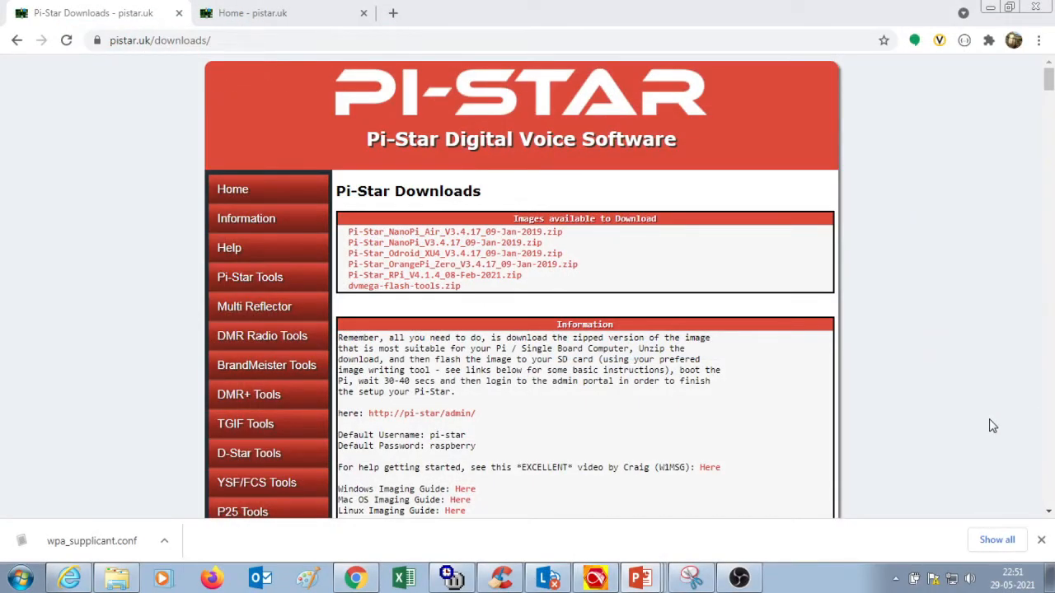
# - Use Pi-Star's WiFi Builder to download a wpa_supplicant file for SSID xyz with key abs
pyautogui.click(250, 277)
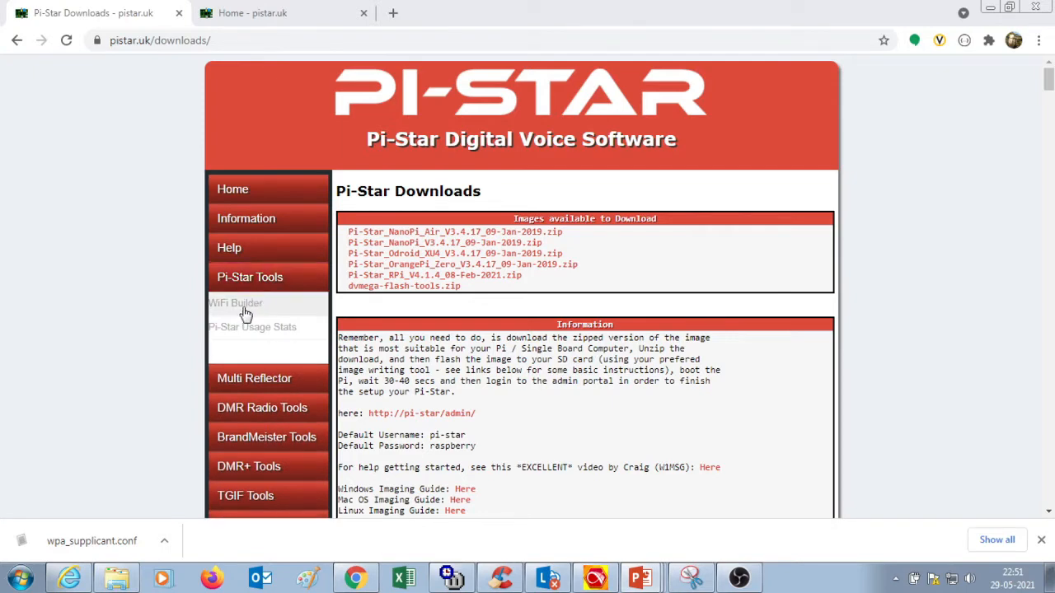
pyautogui.click(234, 303)
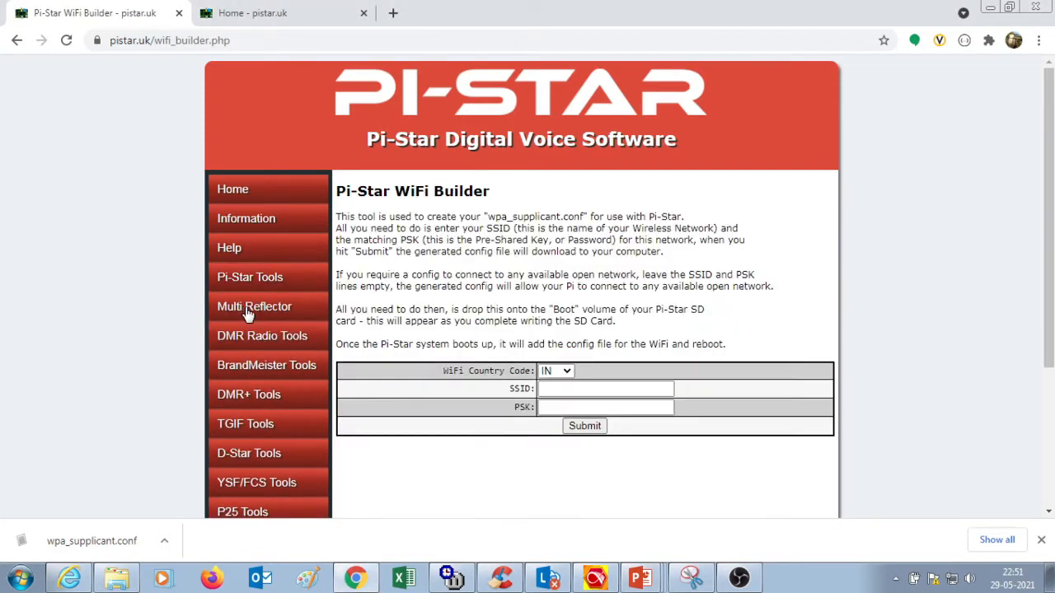
pyautogui.click(606, 388)
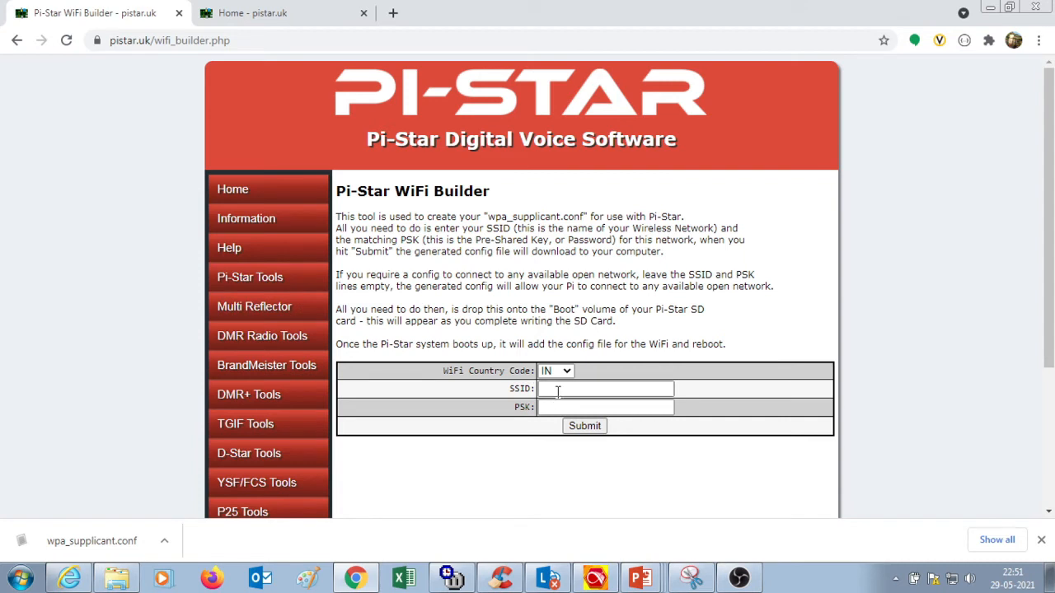
pyautogui.click(606, 389)
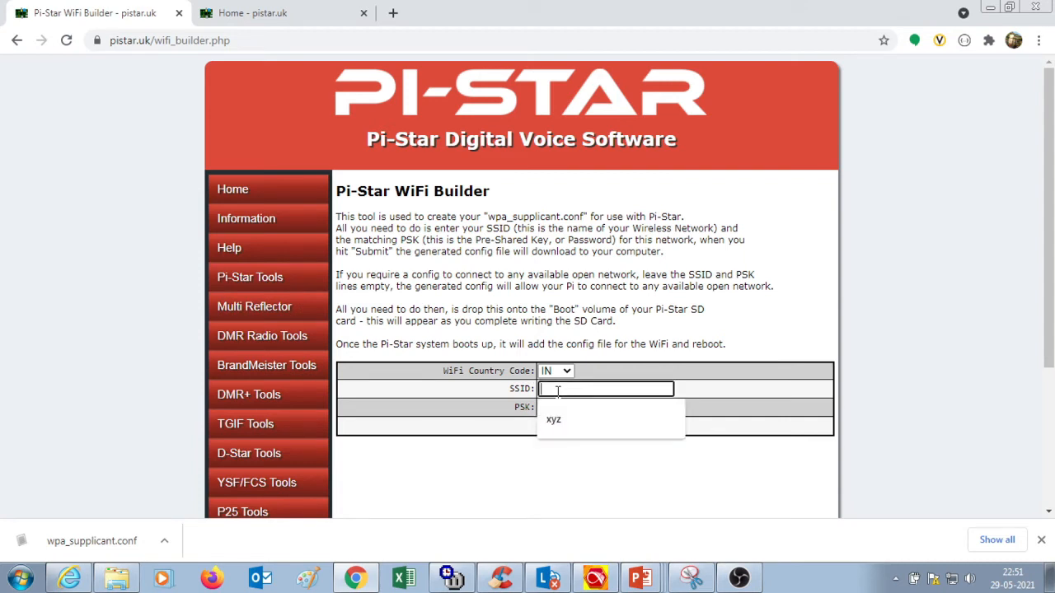
pyautogui.click(554, 420)
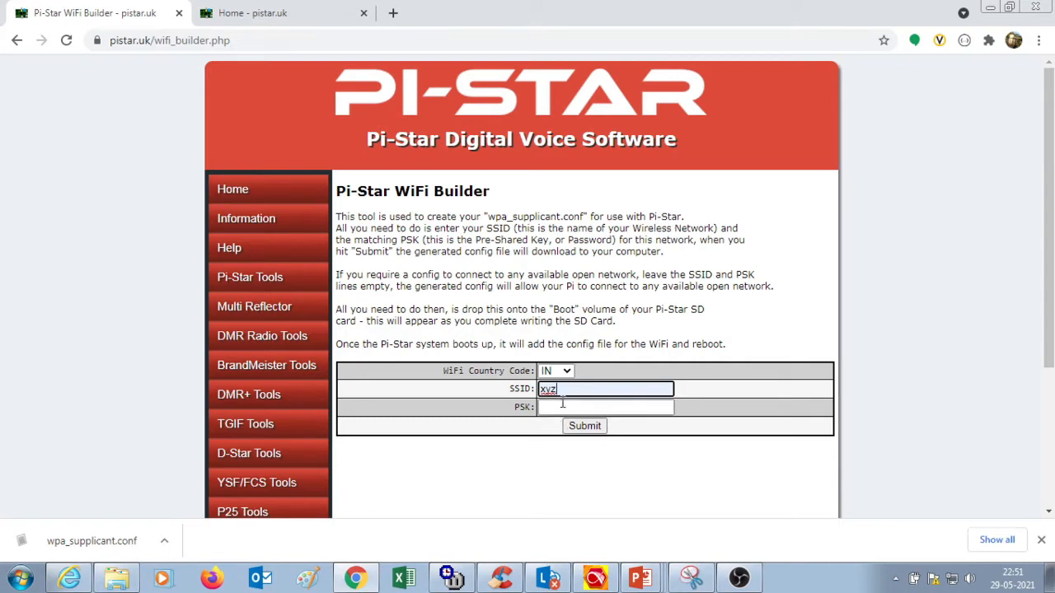
pyautogui.write('abs')
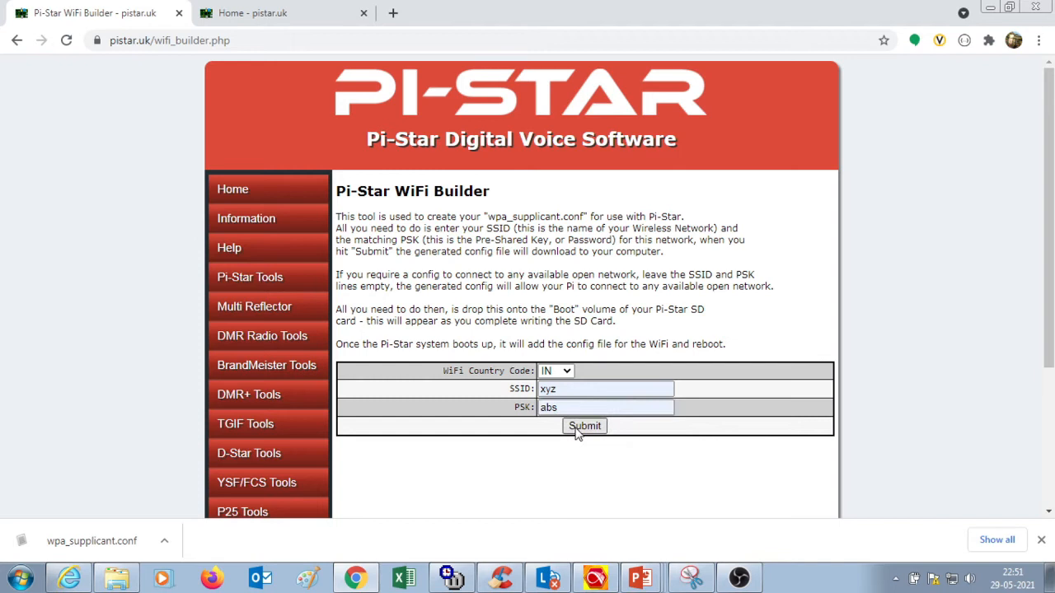
pyautogui.click(584, 426)
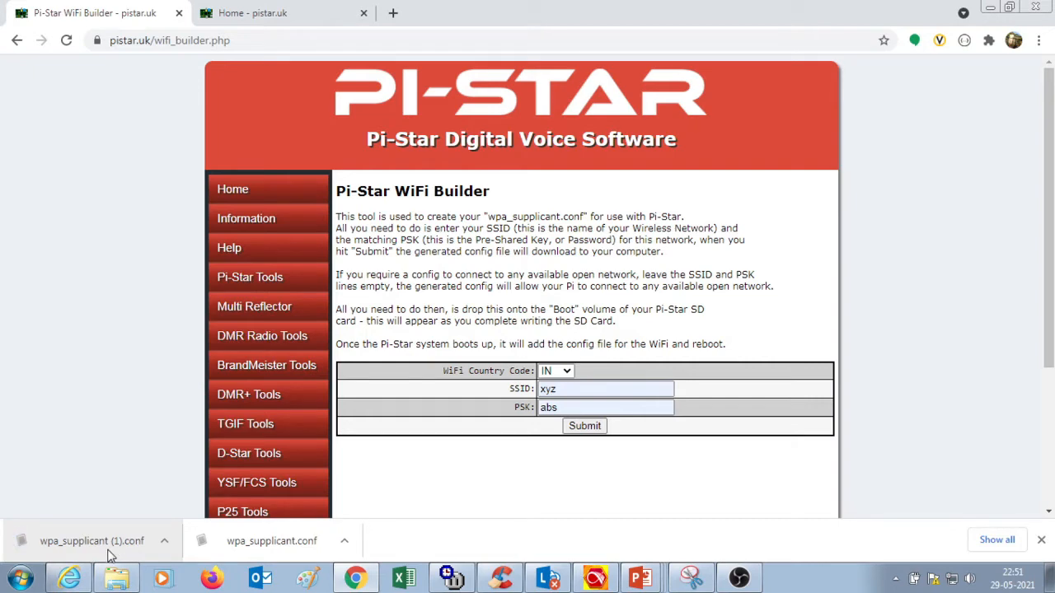
pyautogui.moveTo(173, 550)
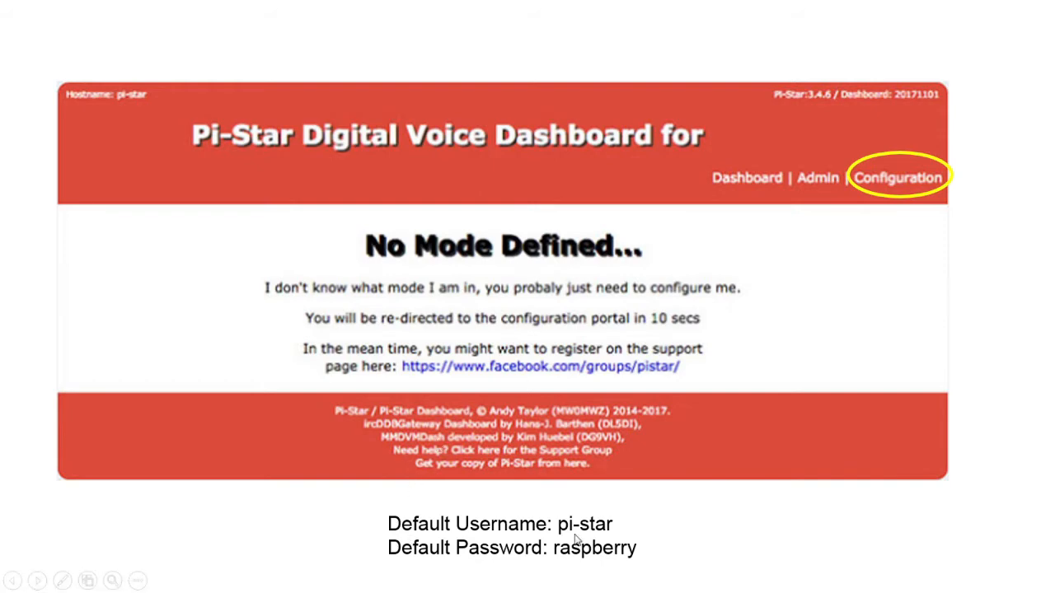
# - Advance past the first-boot dashboard slide to the No Mode Defined slide
pyautogui.click(898, 177)
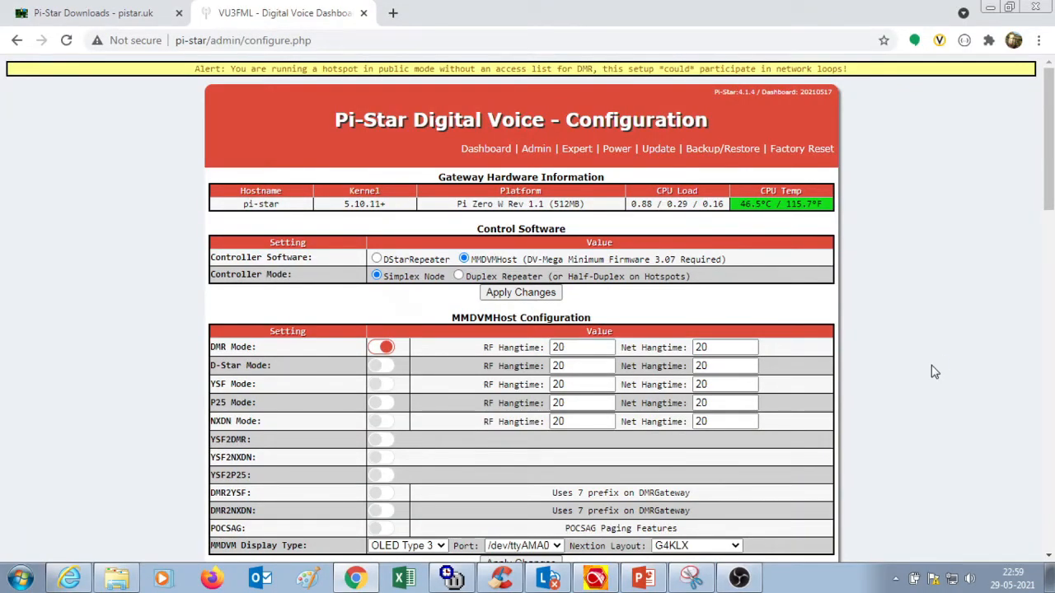
pyautogui.moveTo(1043, 287)
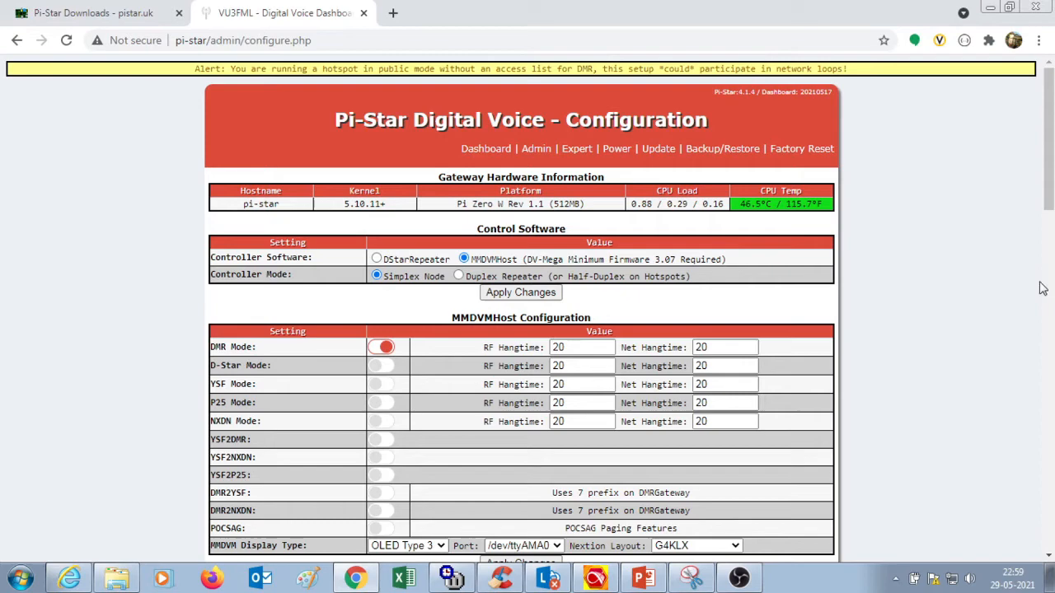
# - Scroll the Configuration page down past Control Software to the General Configuration fields
pyautogui.scroll(-3)
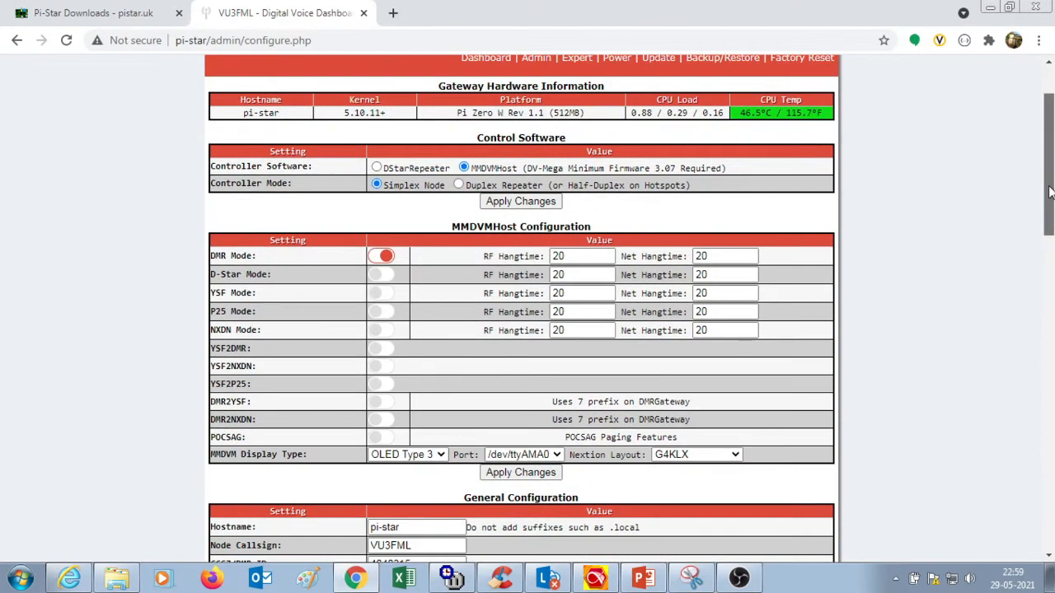
pyautogui.moveTo(288, 165)
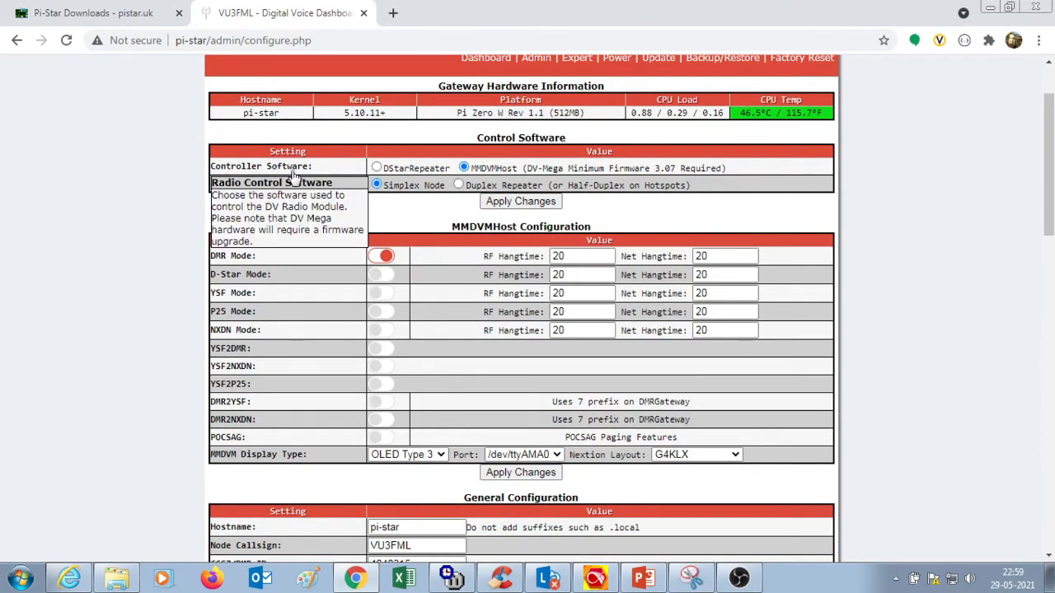
pyautogui.moveTo(501, 173)
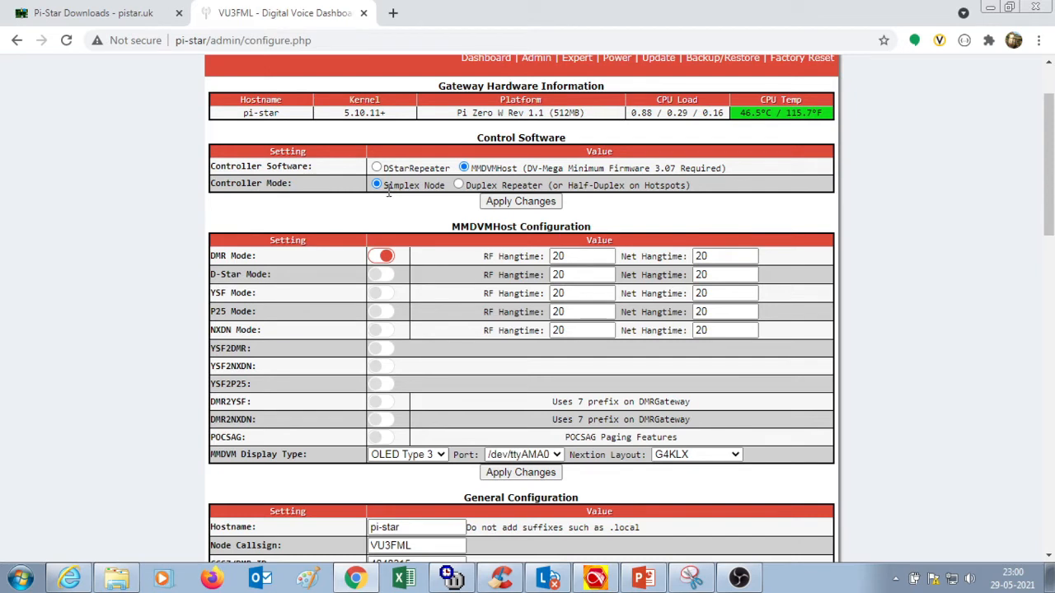
pyautogui.moveTo(389, 201)
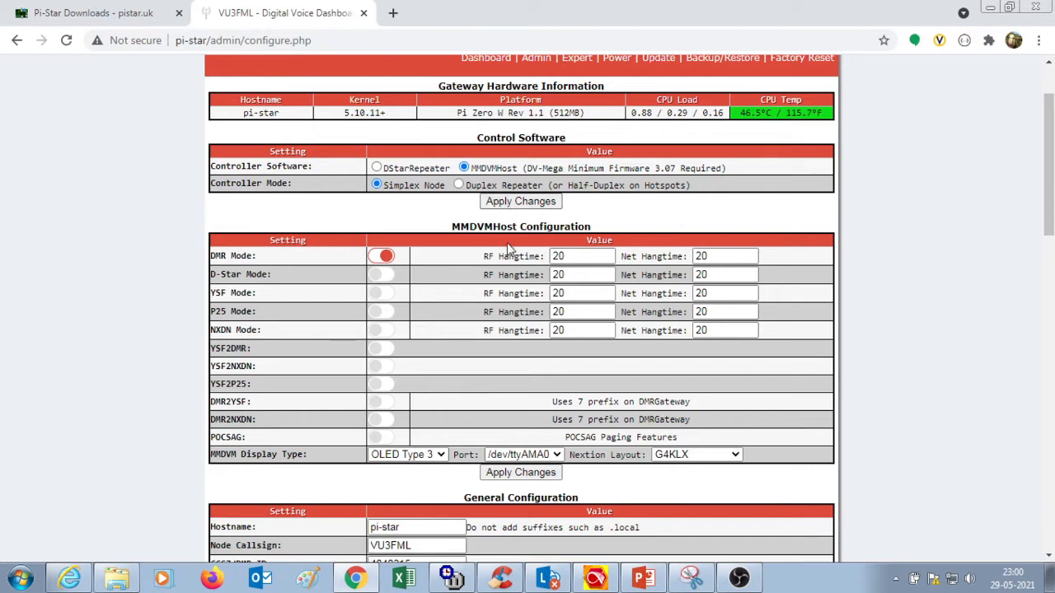
pyautogui.moveTo(995, 246)
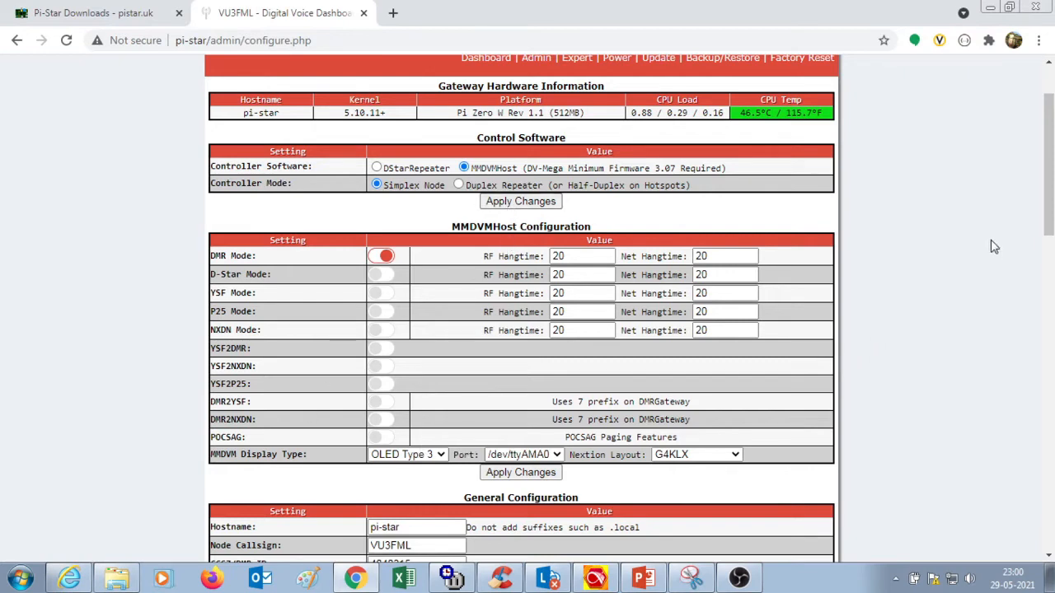
pyautogui.scroll(-3)
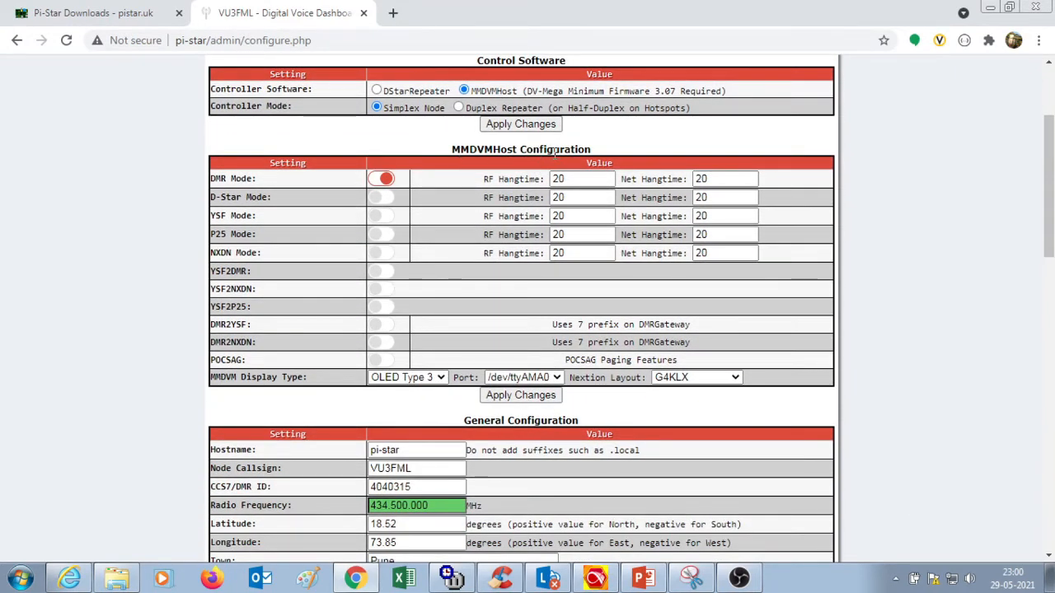
pyautogui.moveTo(380, 192)
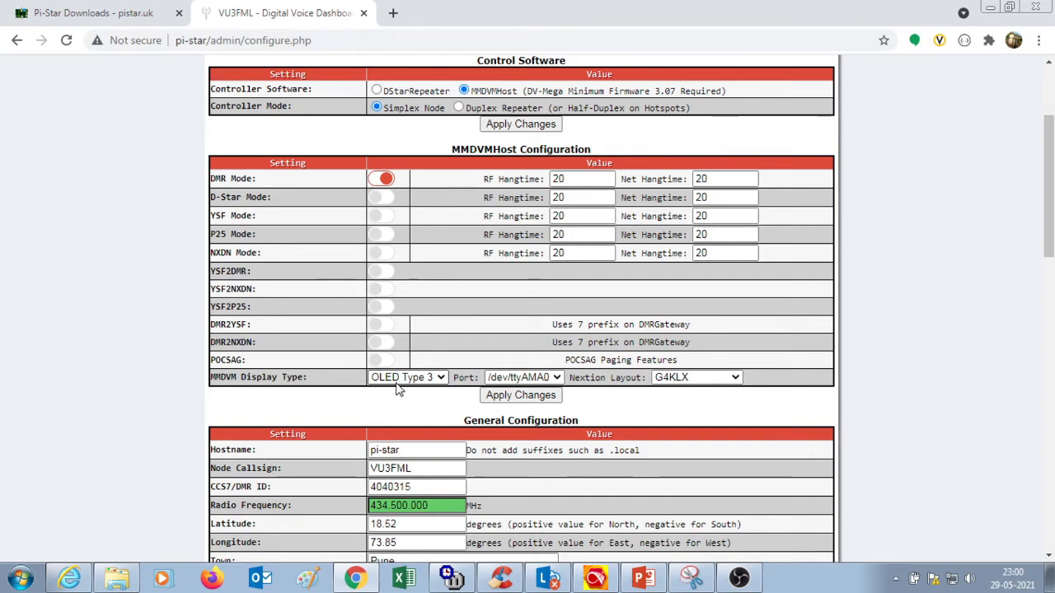
pyautogui.moveTo(417, 390)
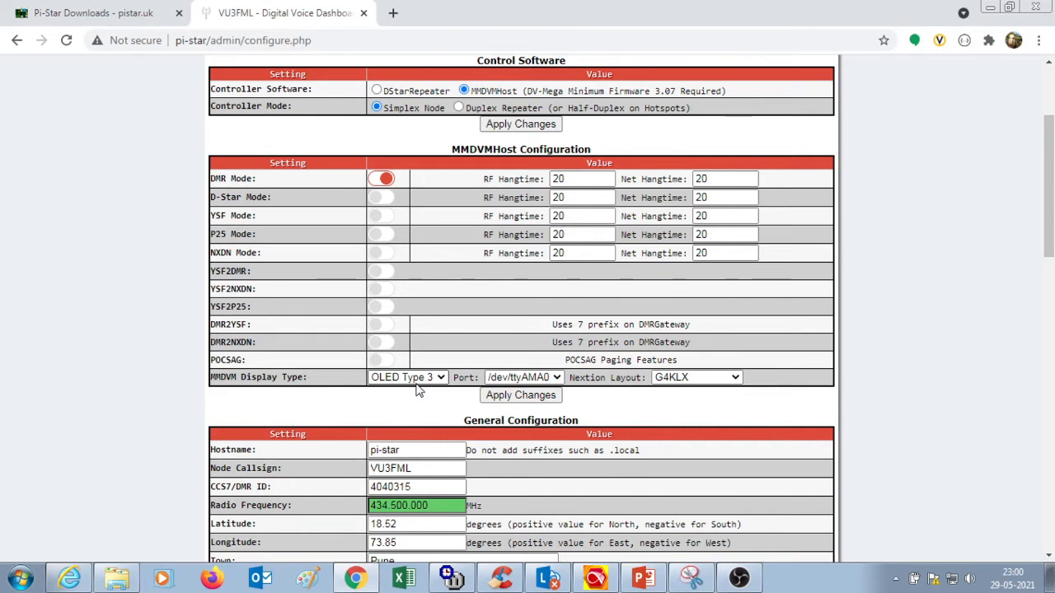
pyautogui.moveTo(435, 388)
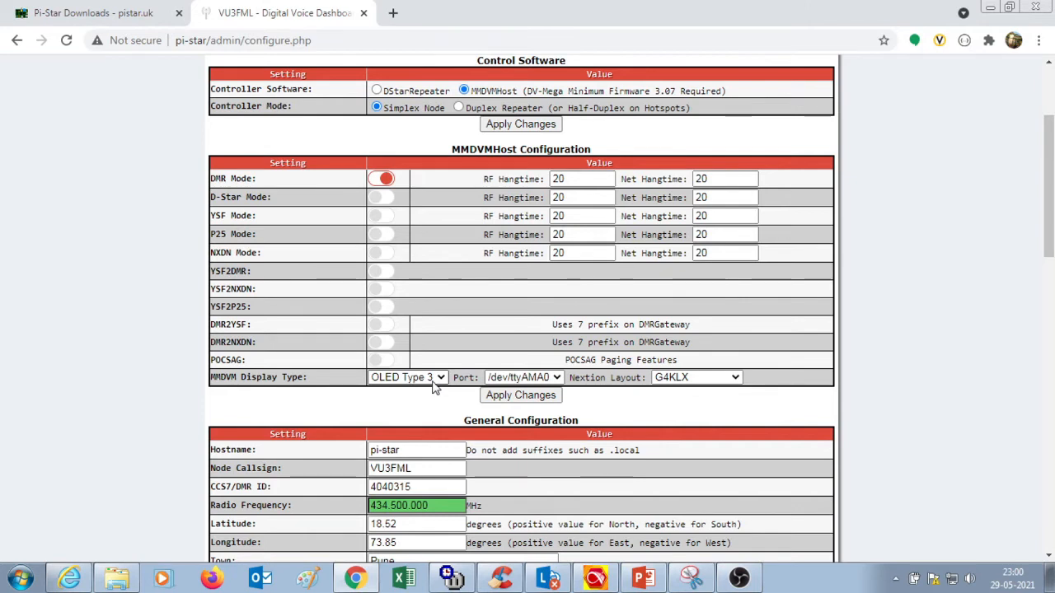
pyautogui.moveTo(618, 396)
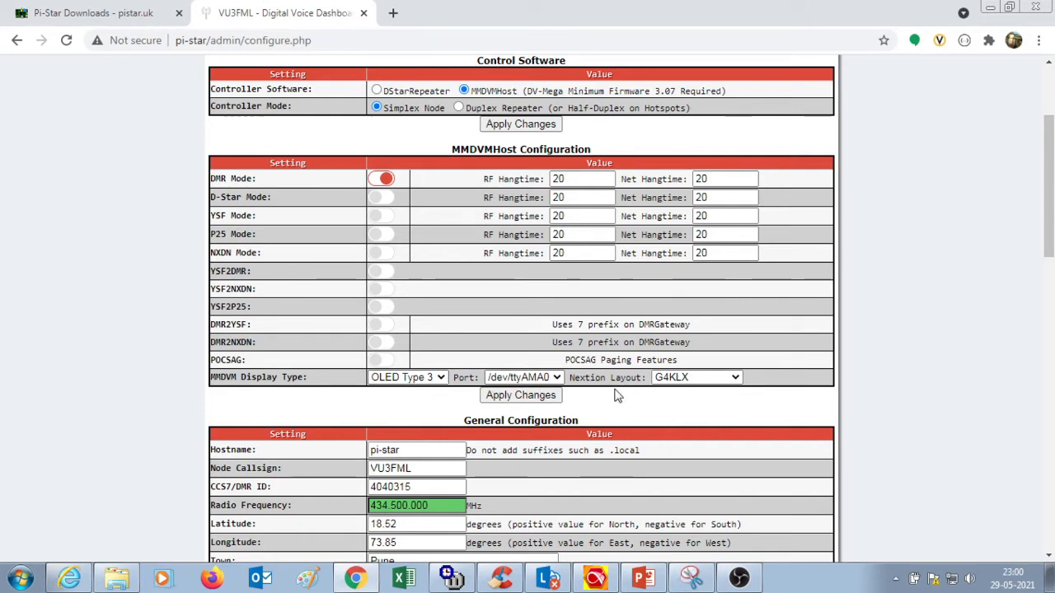
pyautogui.moveTo(630, 404)
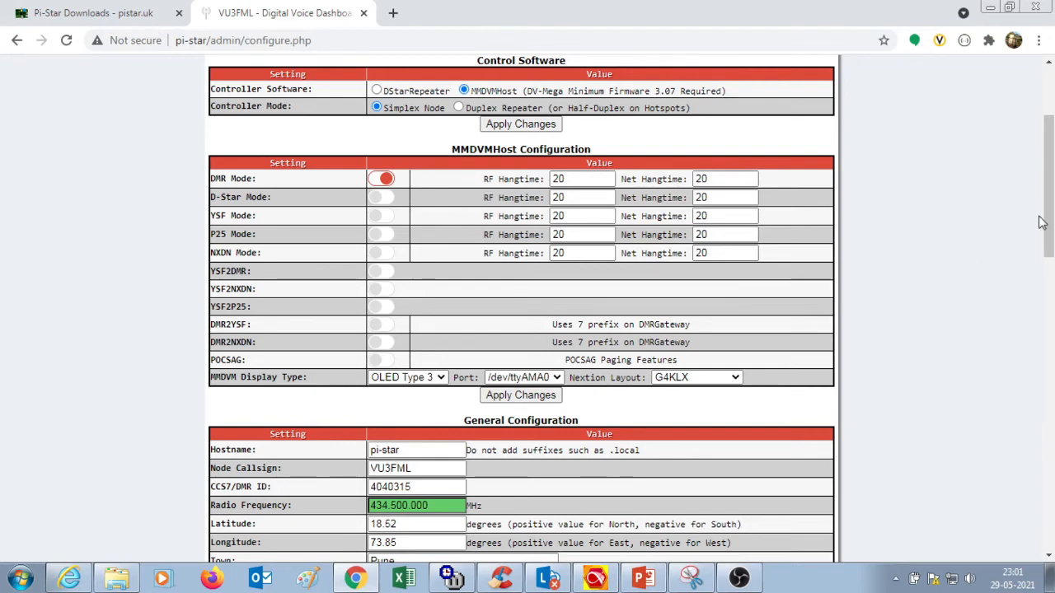
pyautogui.scroll(-3)
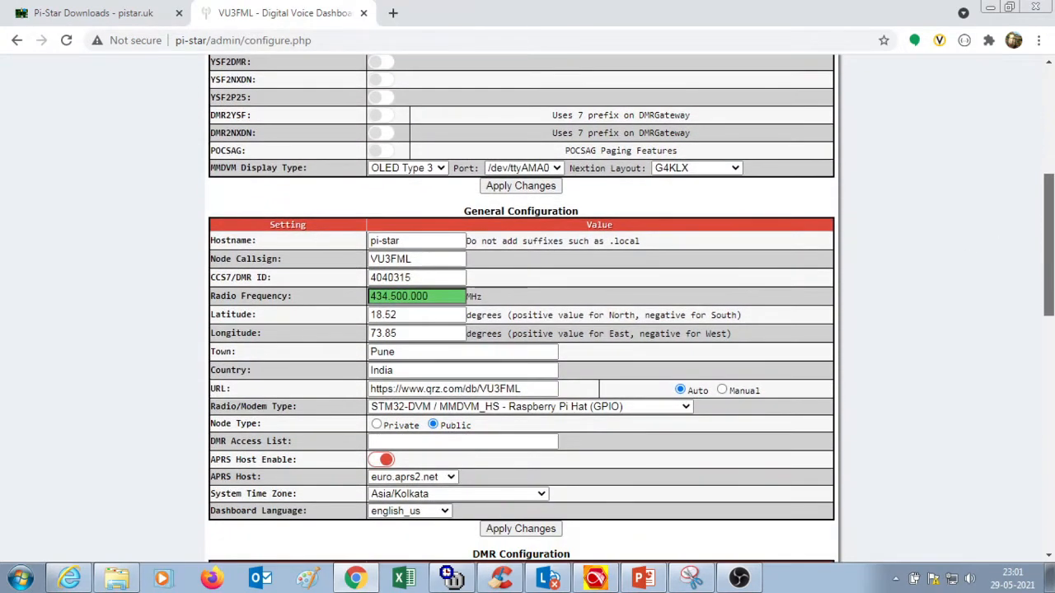
pyautogui.scroll(-3)
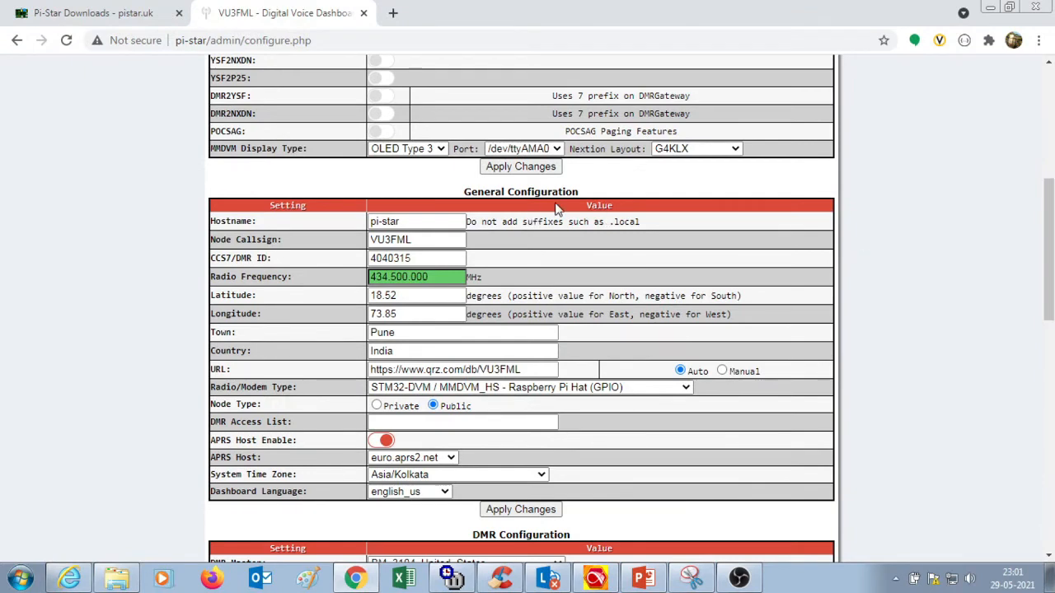
pyautogui.moveTo(303, 229)
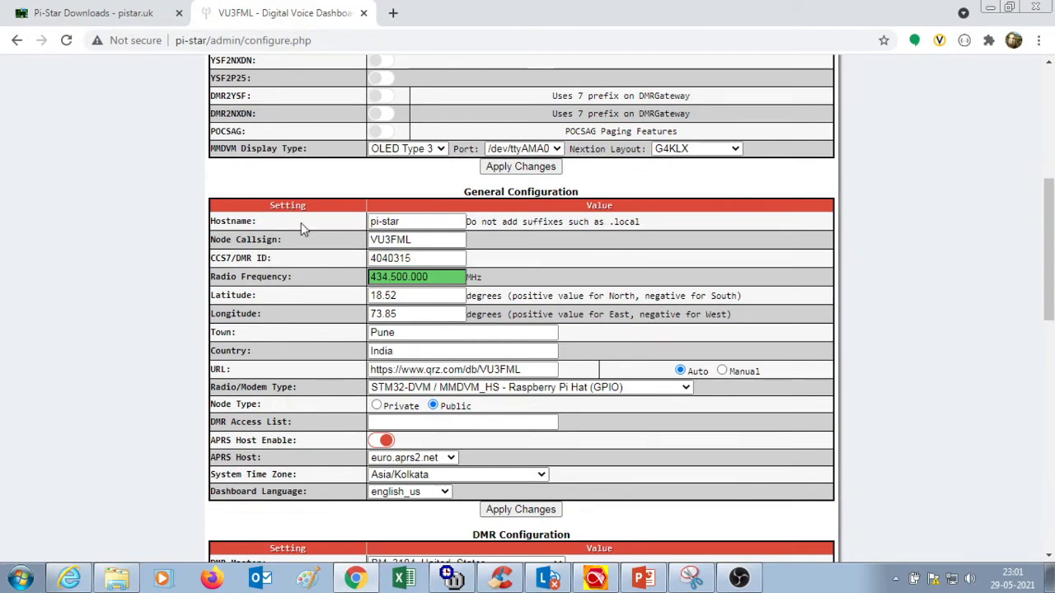
pyautogui.click(416, 221)
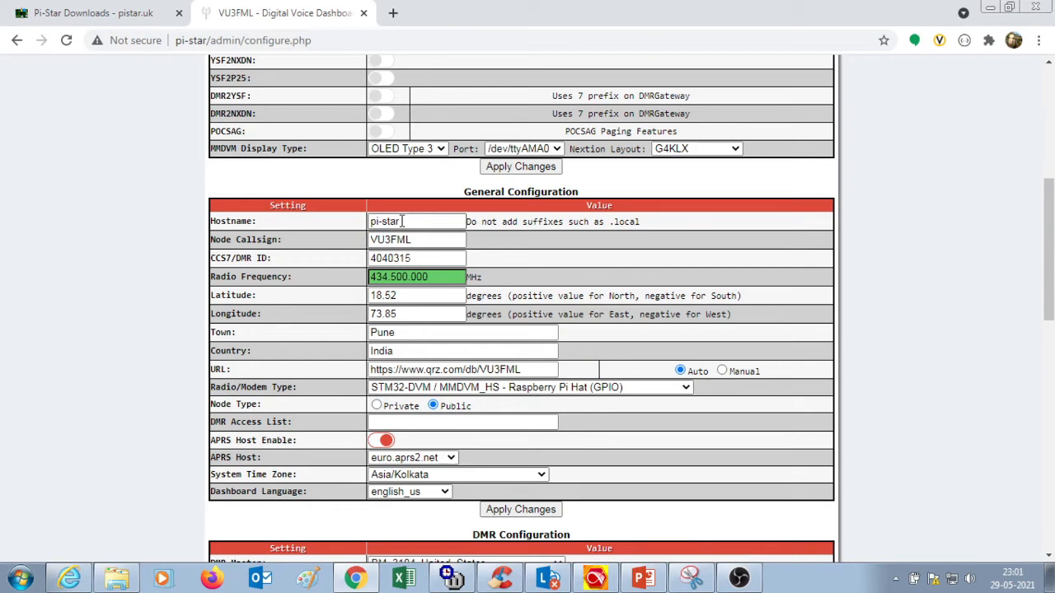
pyautogui.moveTo(284, 254)
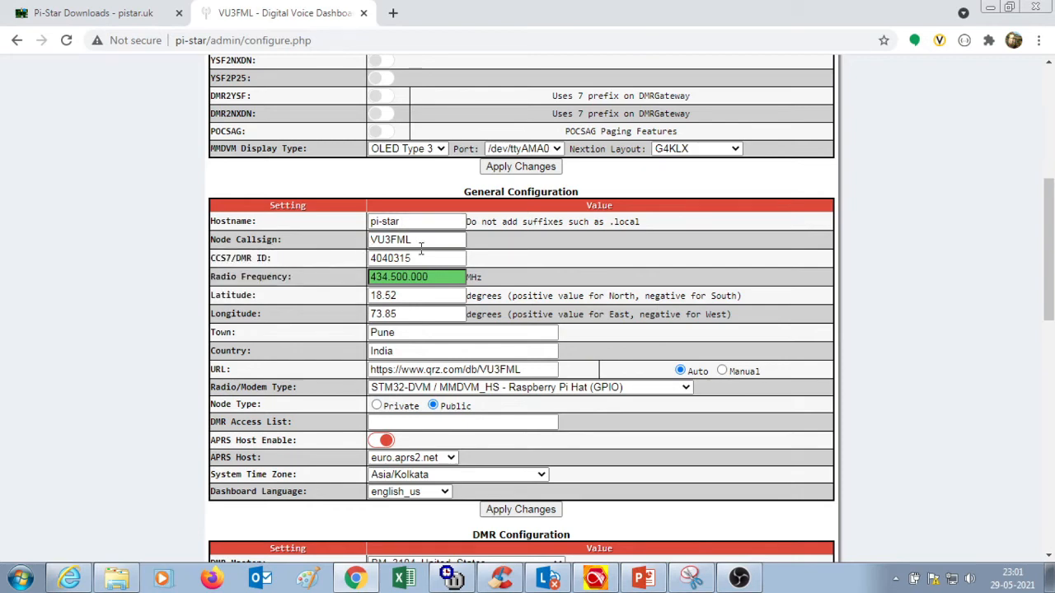
pyautogui.moveTo(287, 281)
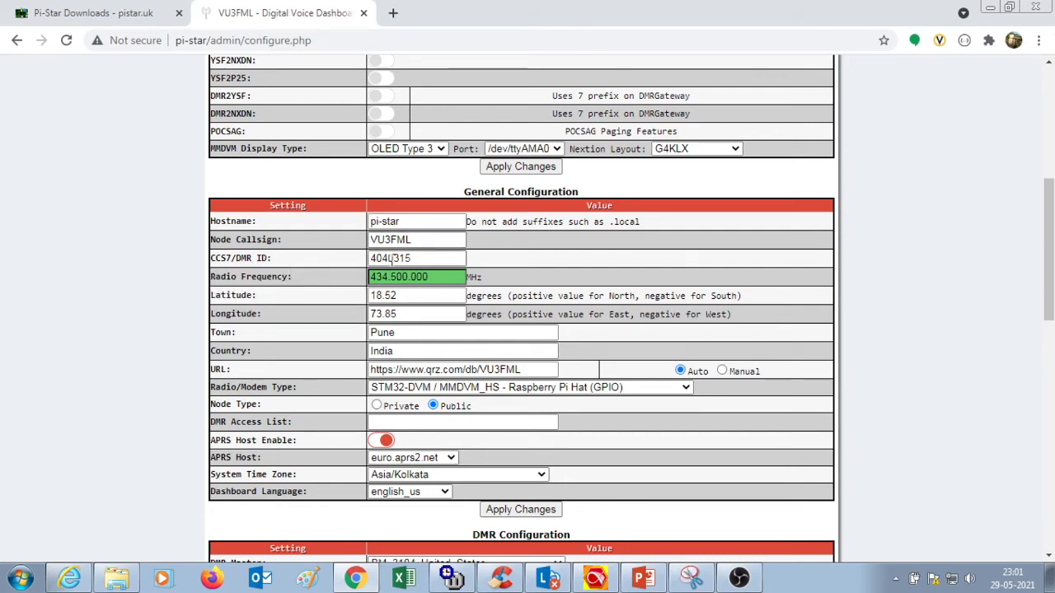
pyautogui.click(416, 258)
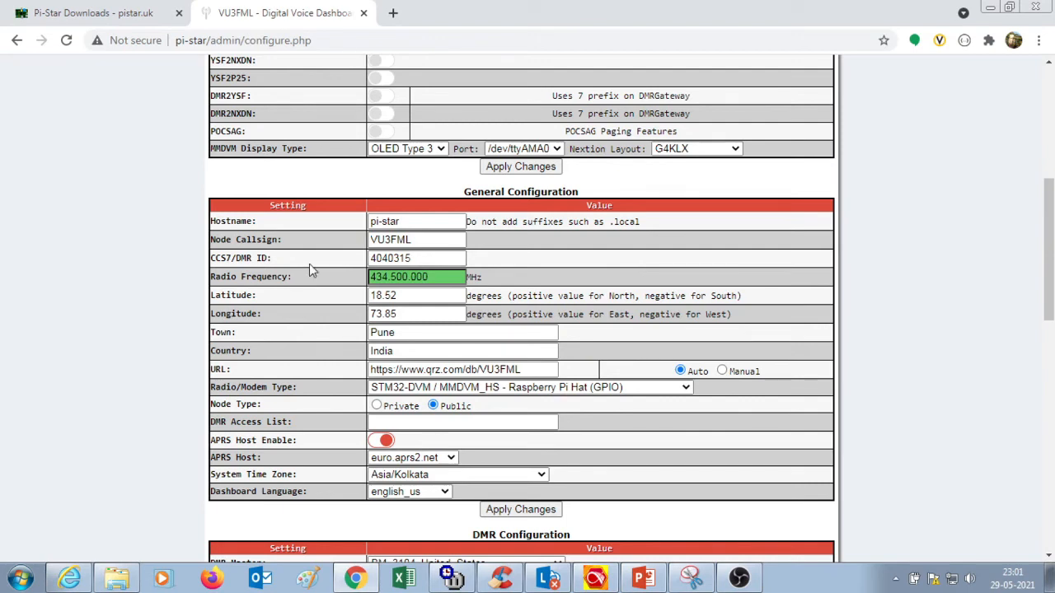
pyautogui.moveTo(326, 294)
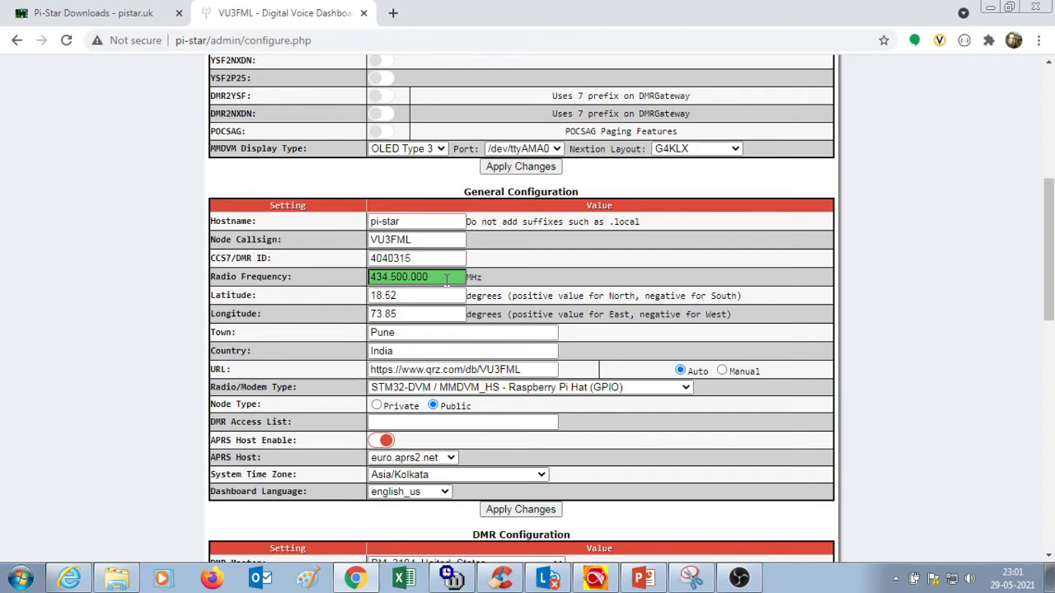
pyautogui.moveTo(448, 284)
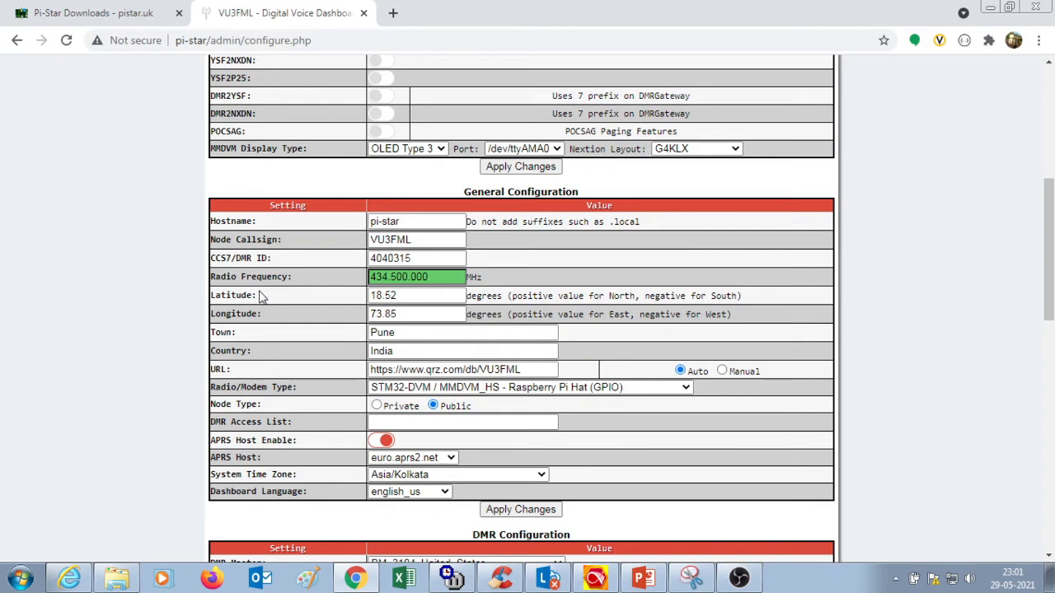
pyautogui.moveTo(359, 323)
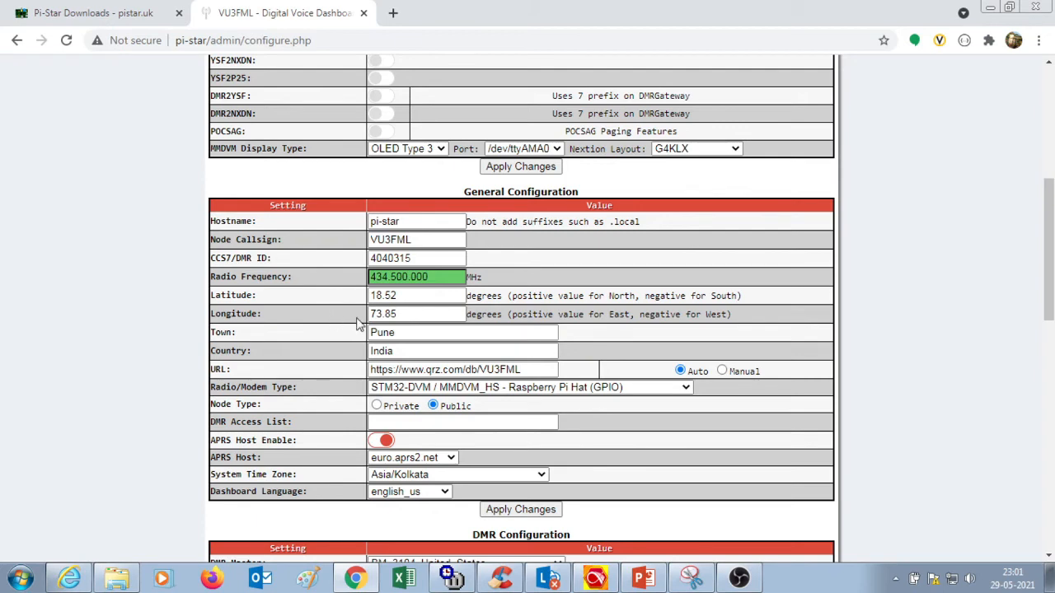
pyautogui.moveTo(312, 349)
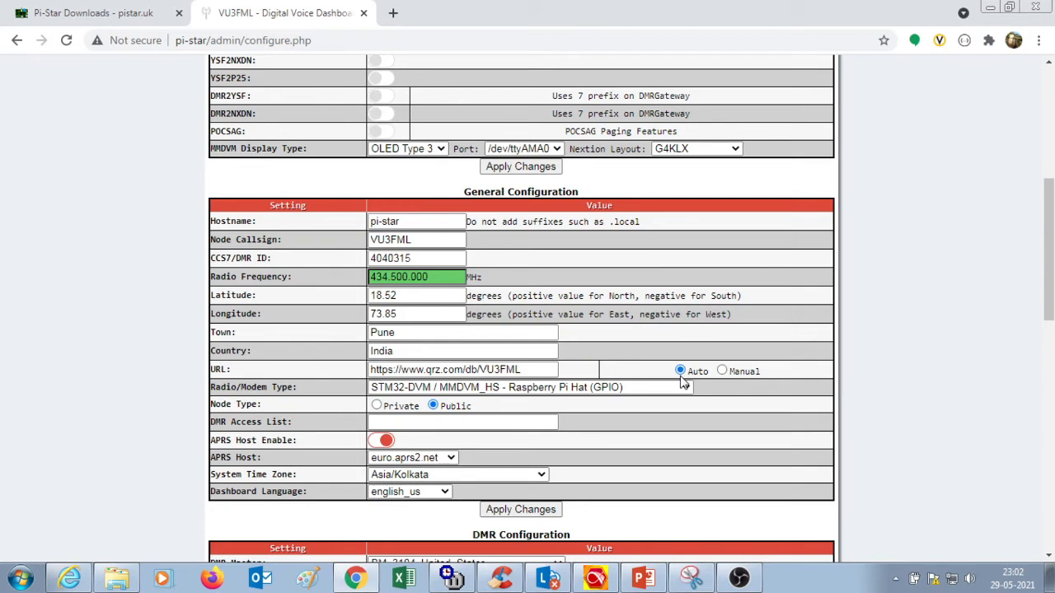
pyautogui.moveTo(321, 390)
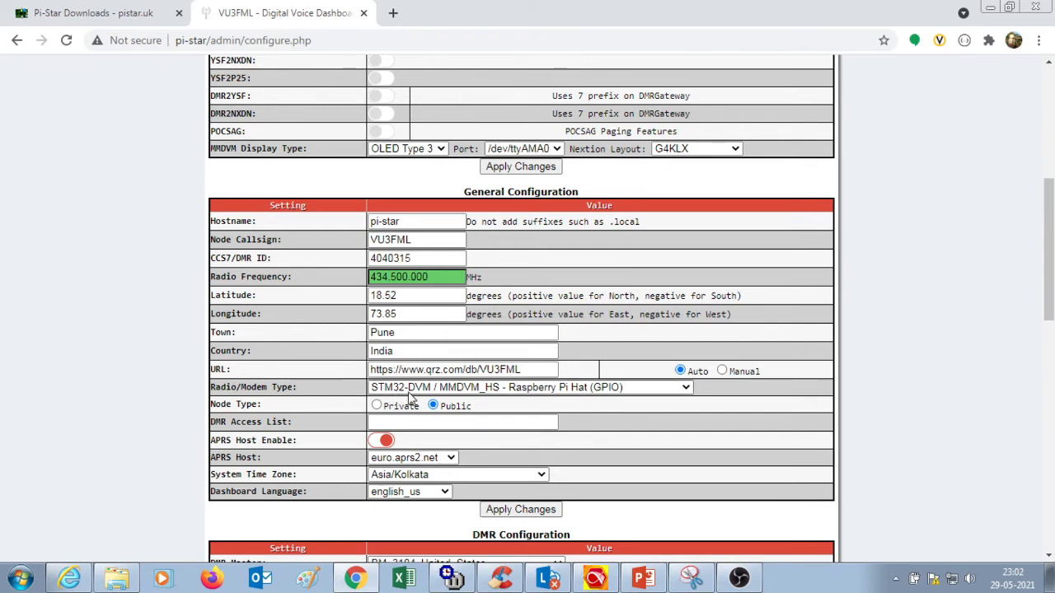
pyautogui.moveTo(474, 399)
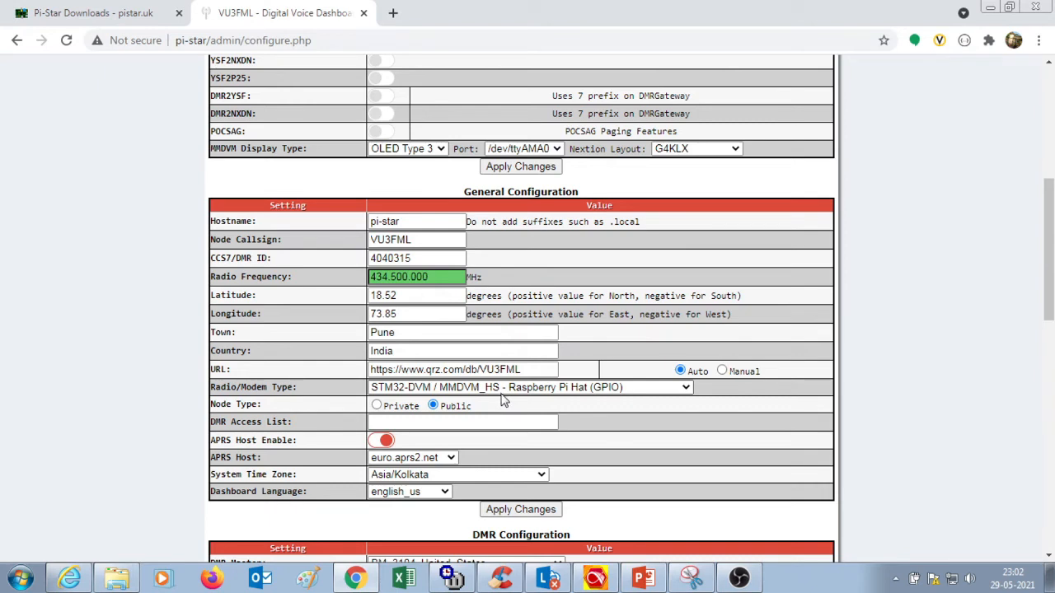
pyautogui.moveTo(558, 396)
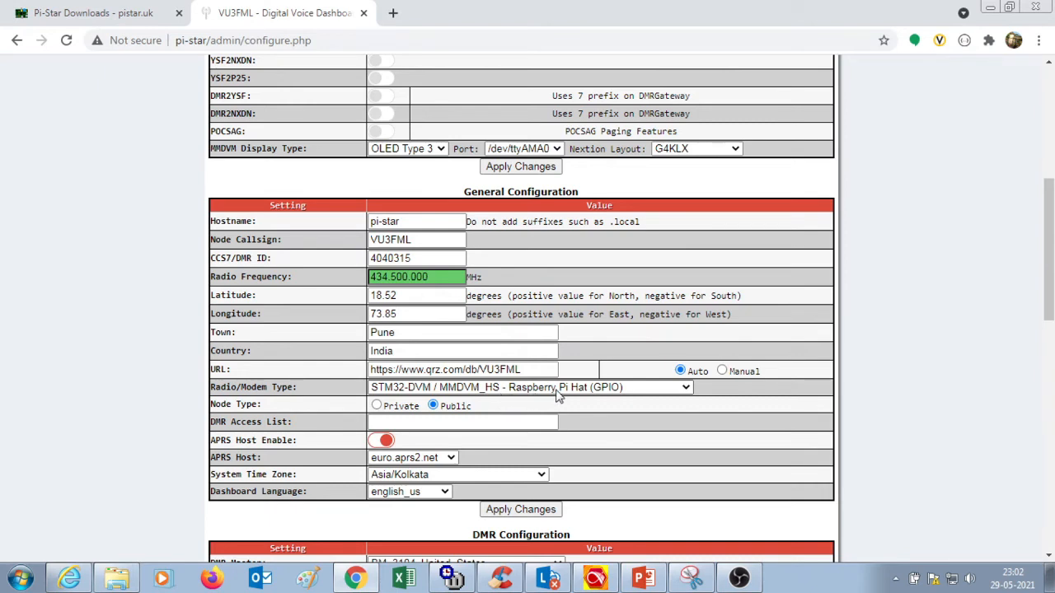
pyautogui.moveTo(600, 399)
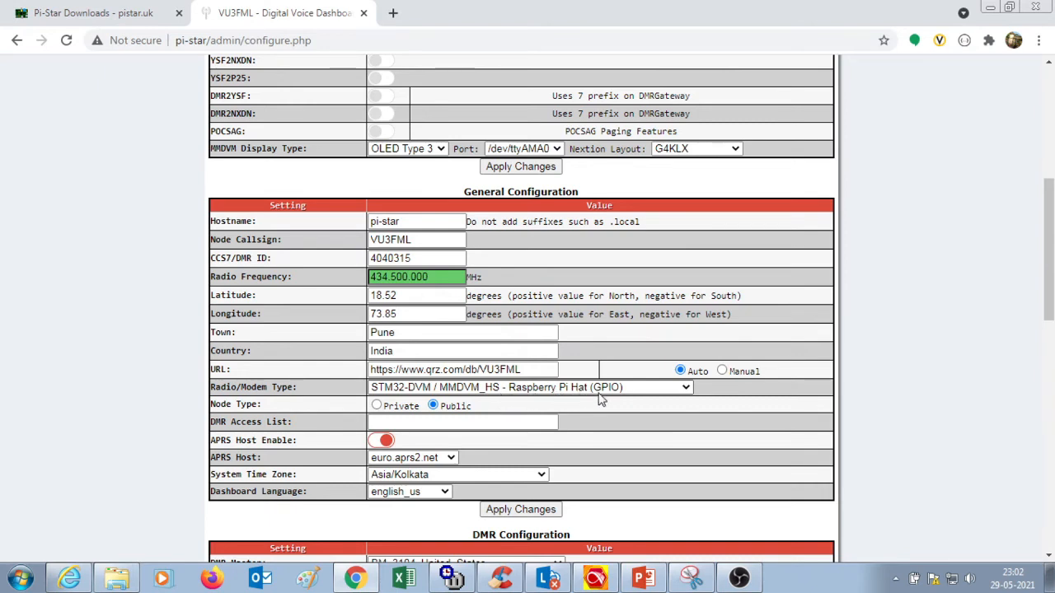
pyautogui.moveTo(605, 400)
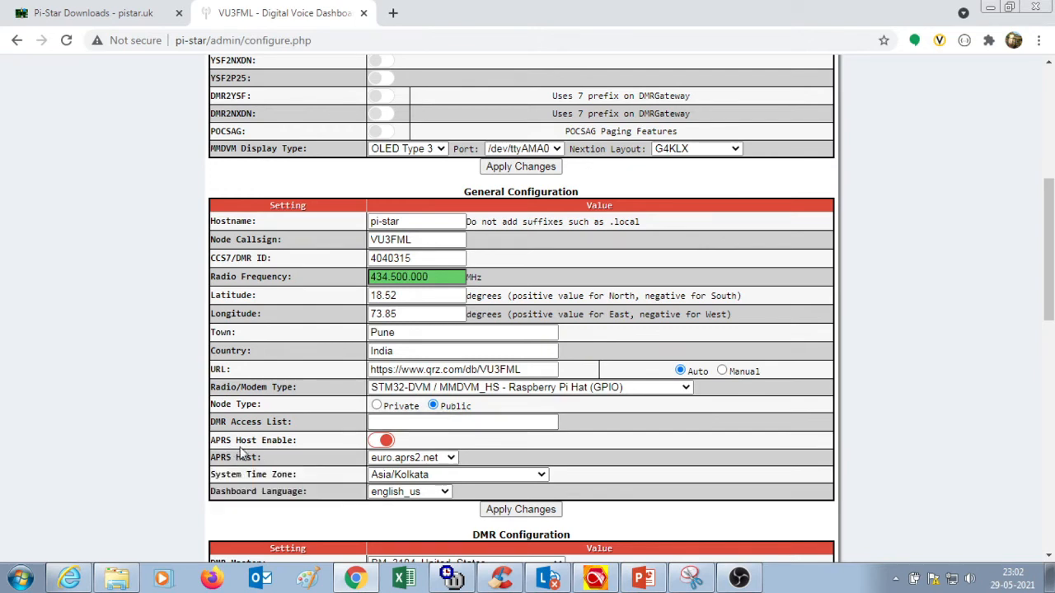
pyautogui.moveTo(283, 455)
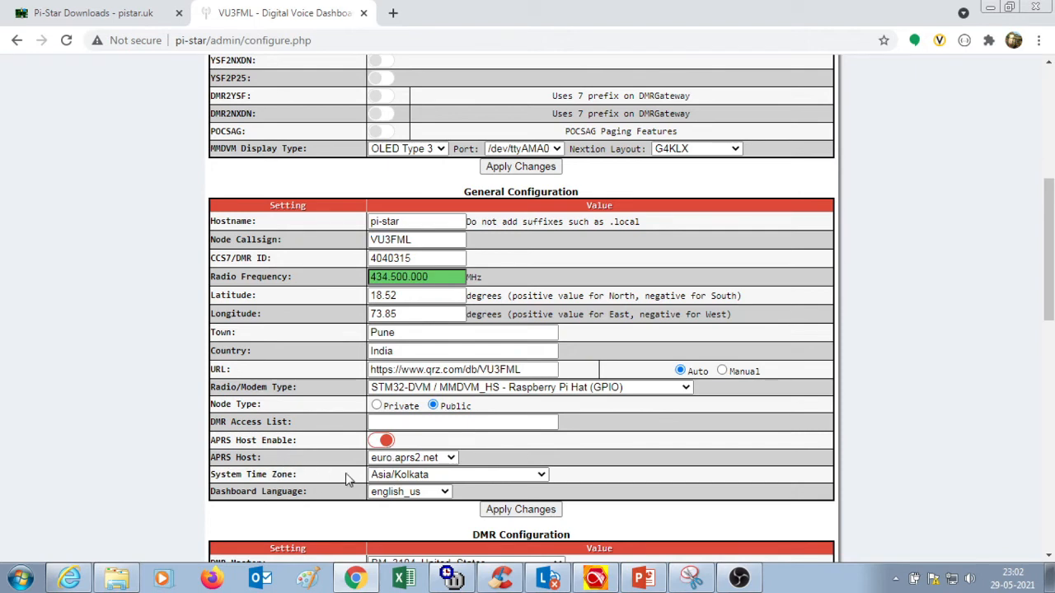
pyautogui.moveTo(468, 468)
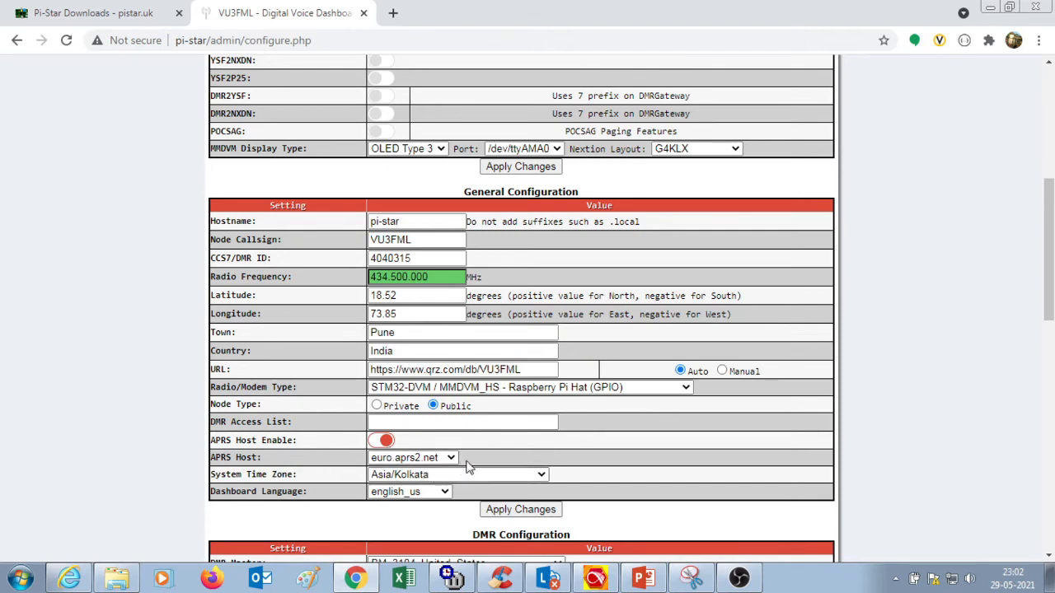
pyautogui.moveTo(285, 474)
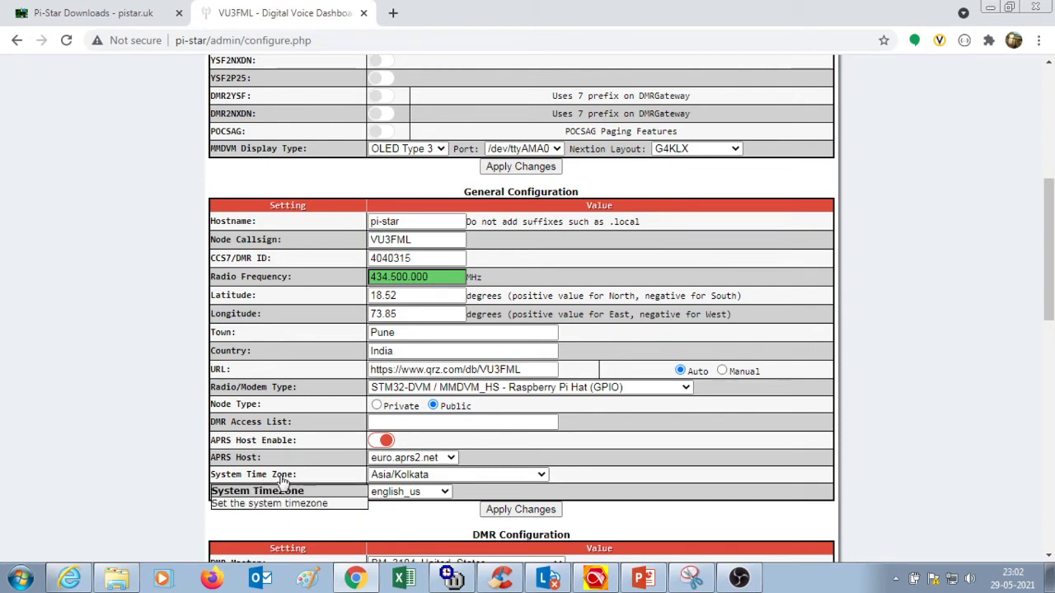
pyautogui.moveTo(540, 481)
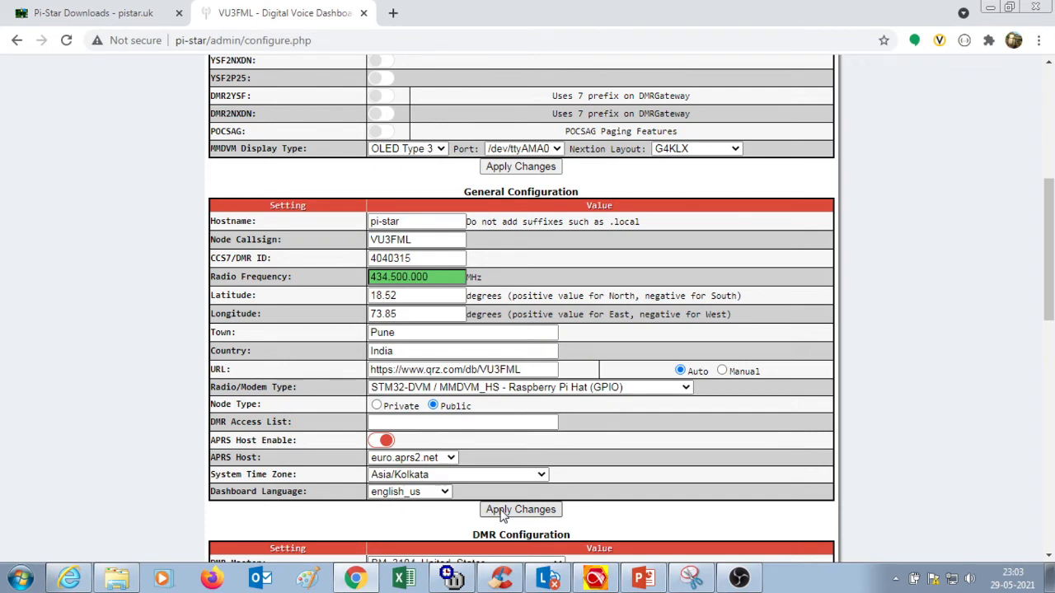
pyautogui.moveTo(793, 406)
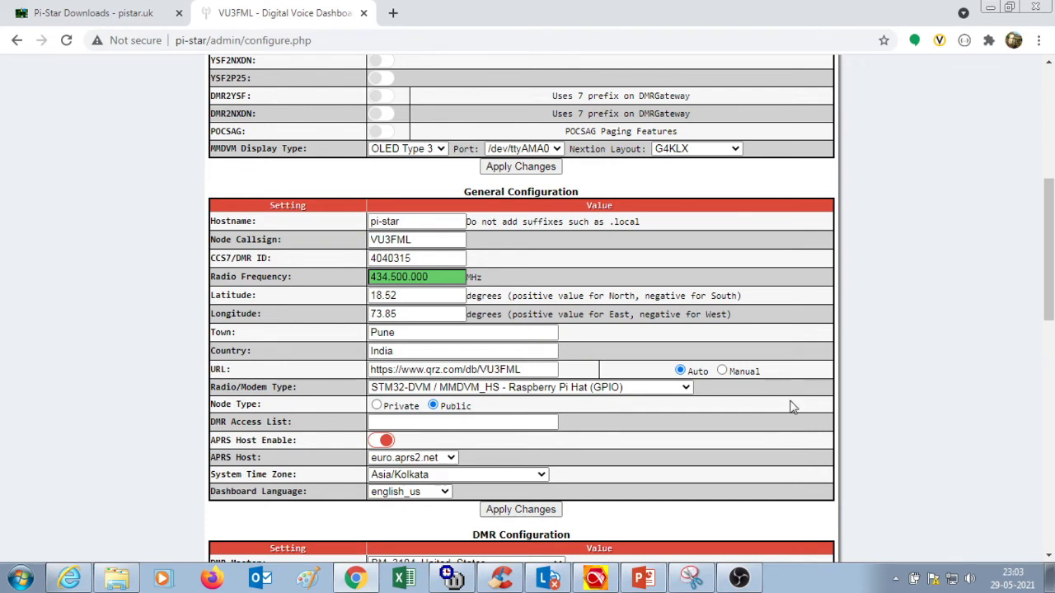
# - Scroll to the DMR Configuration section with the BrandMeister master and hotspot password
pyautogui.scroll(-3)
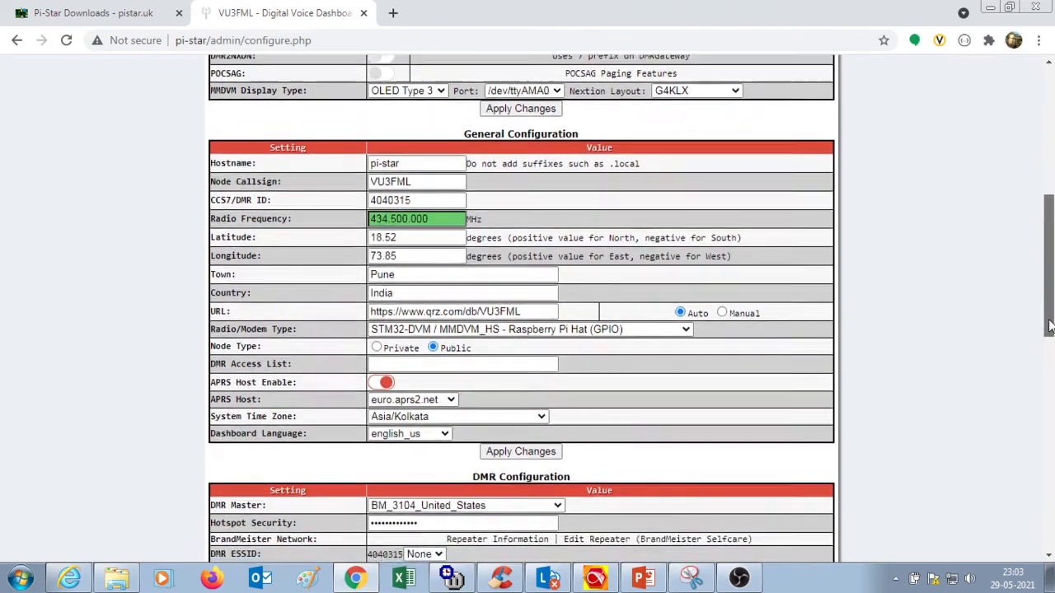
pyautogui.scroll(-3)
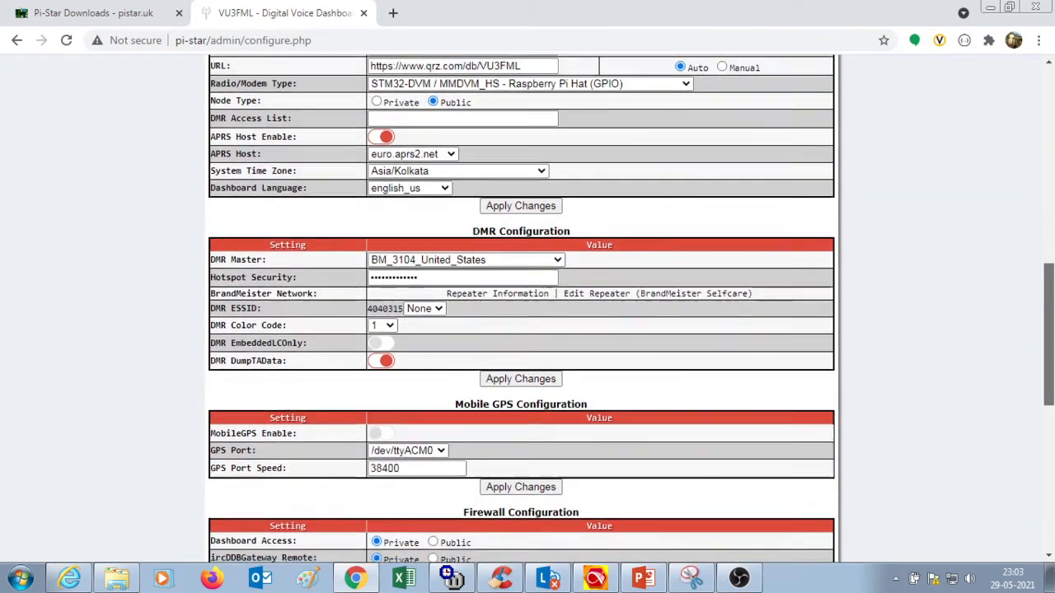
pyautogui.scroll(3)
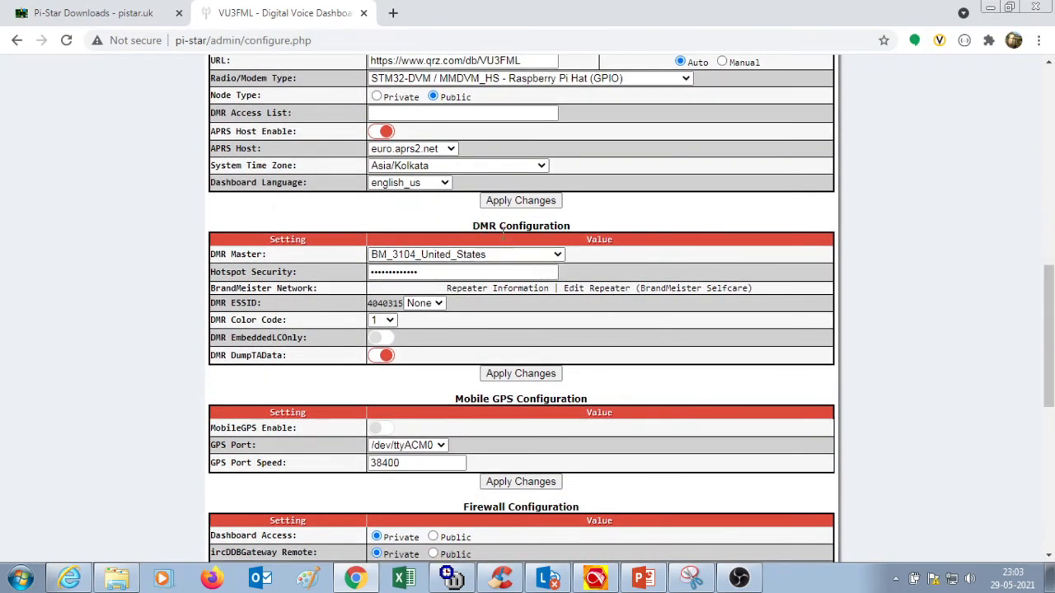
pyautogui.moveTo(326, 258)
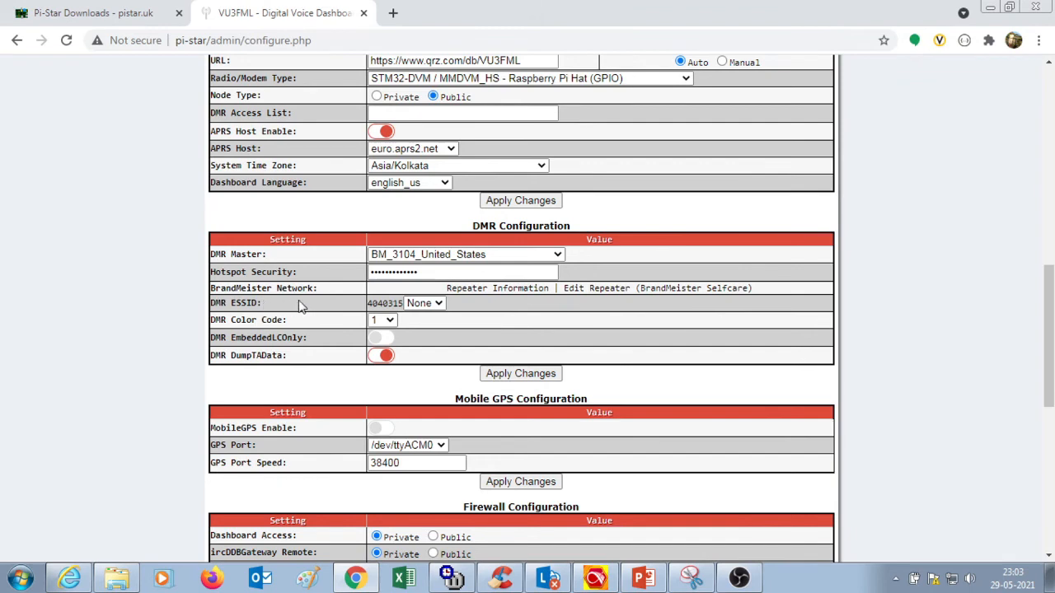
pyautogui.moveTo(443, 316)
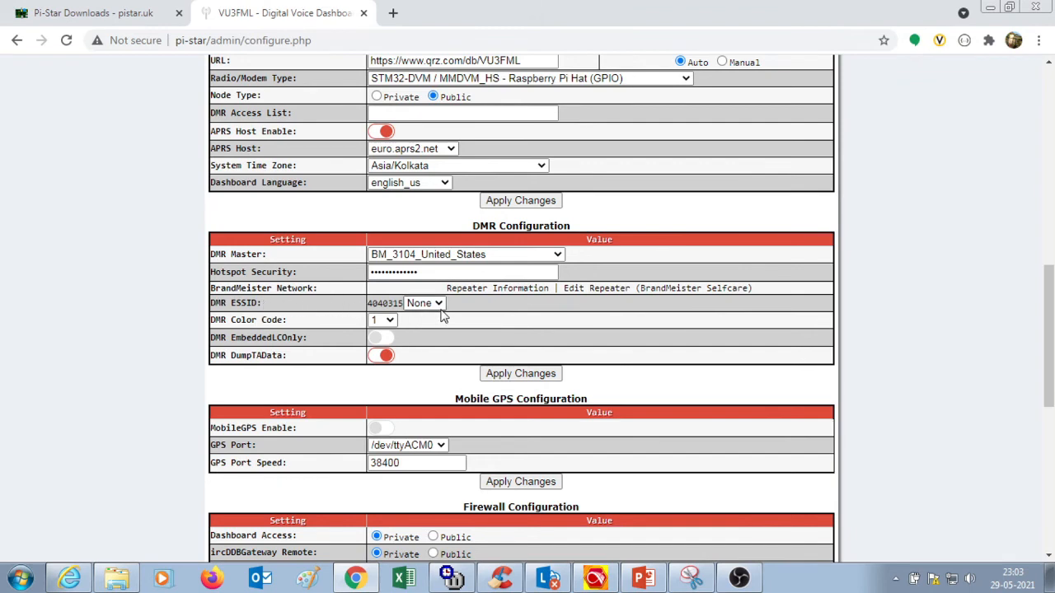
pyautogui.moveTo(473, 309)
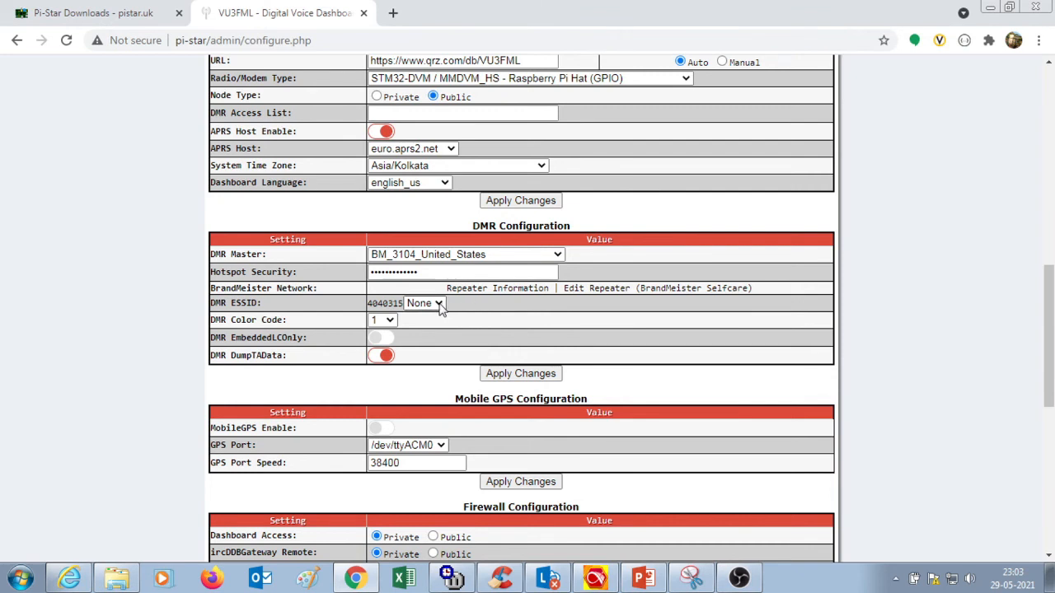
pyautogui.moveTo(235, 316)
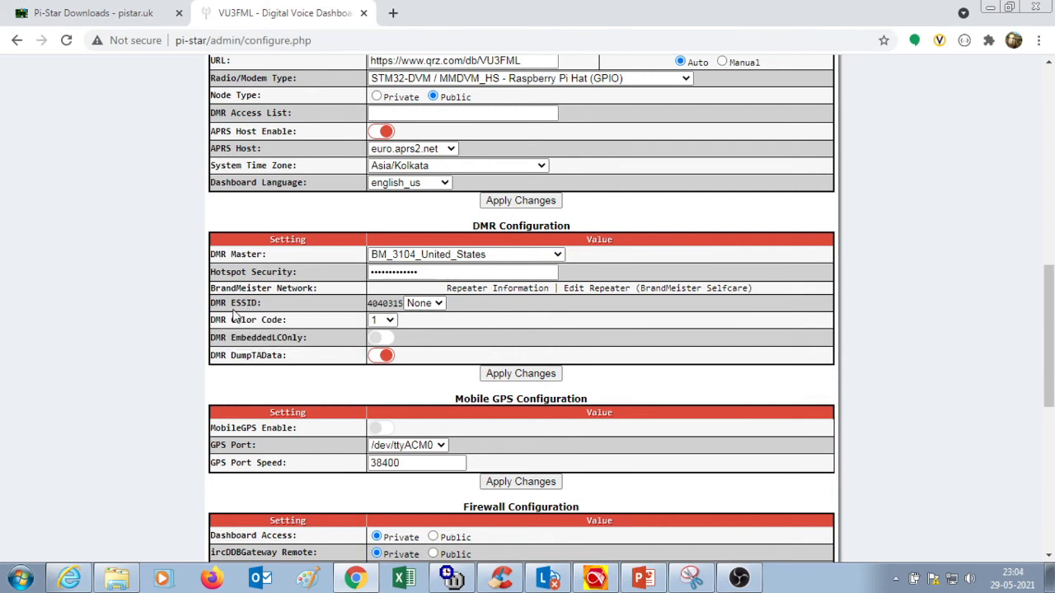
pyautogui.moveTo(799, 304)
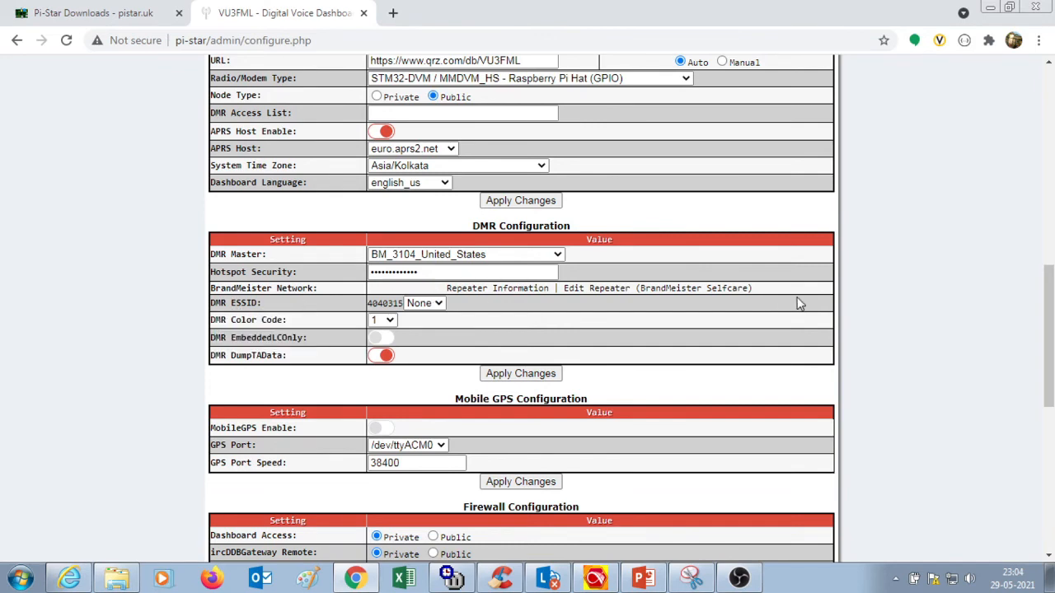
pyautogui.moveTo(360, 382)
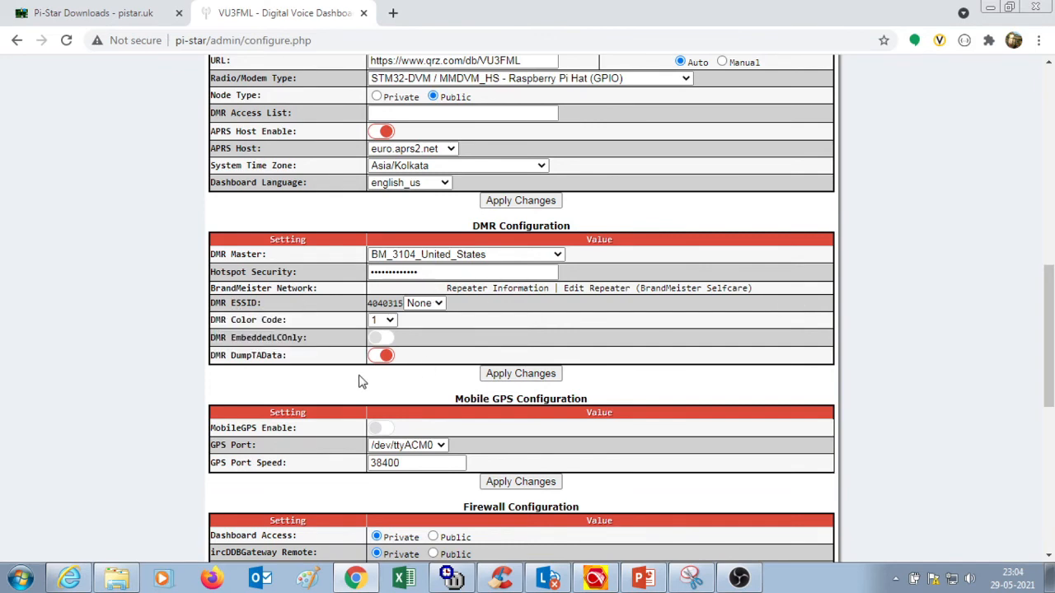
pyautogui.moveTo(392, 376)
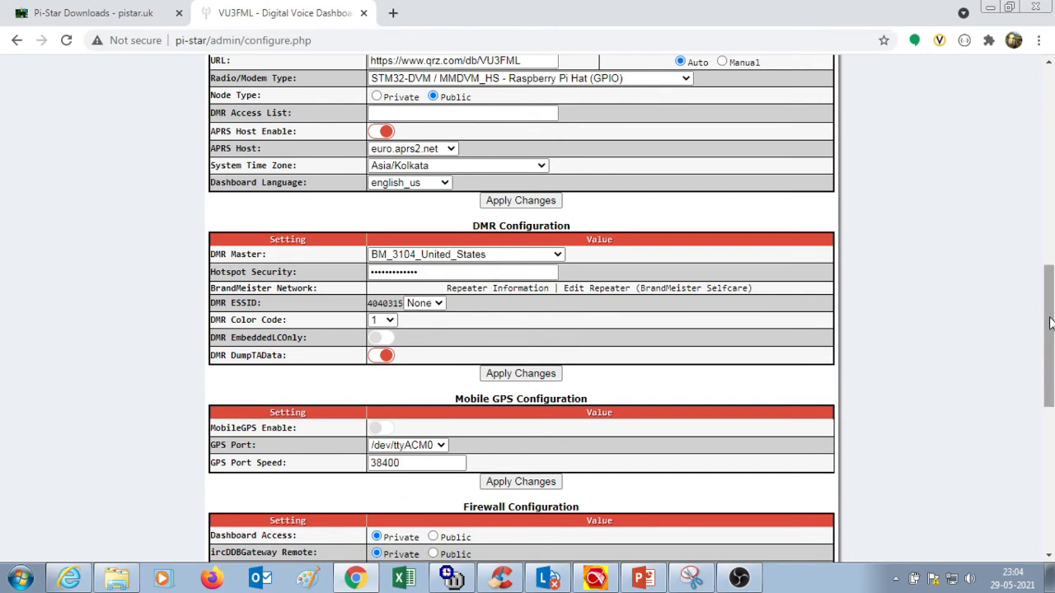
pyautogui.scroll(-3)
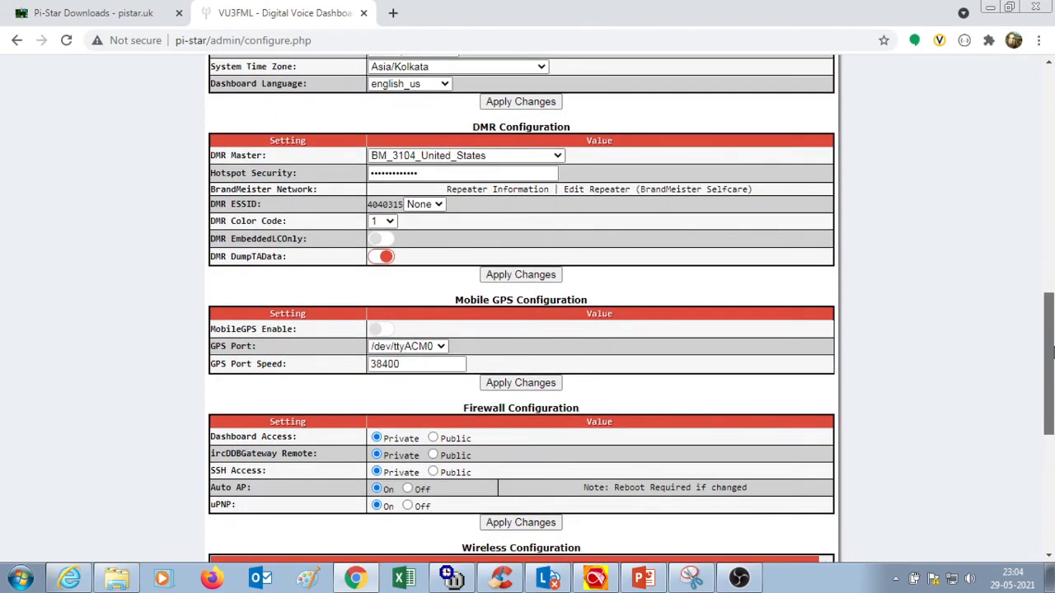
pyautogui.scroll(-3)
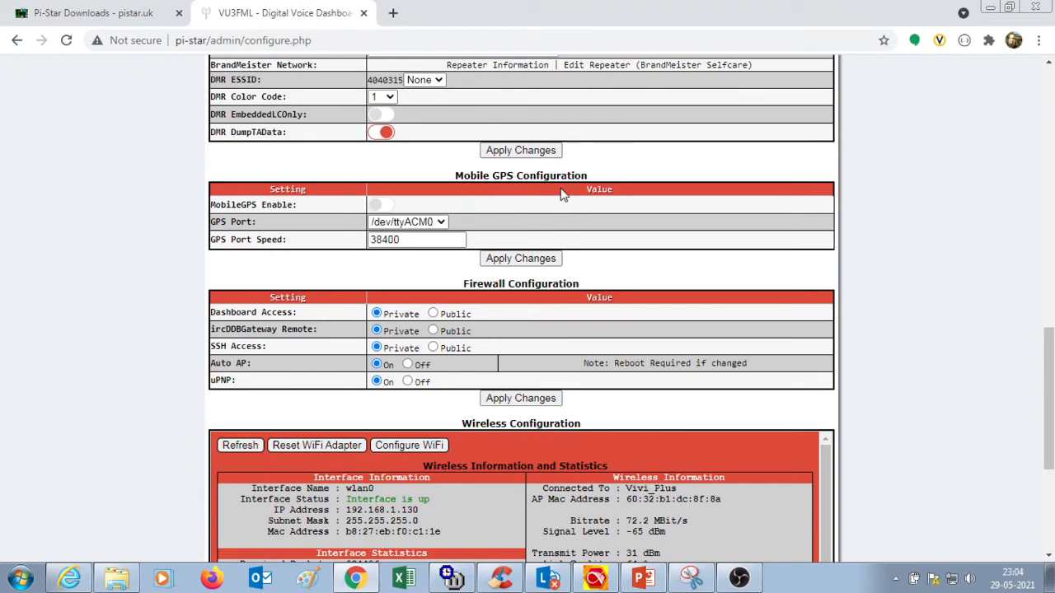
pyautogui.moveTo(526, 299)
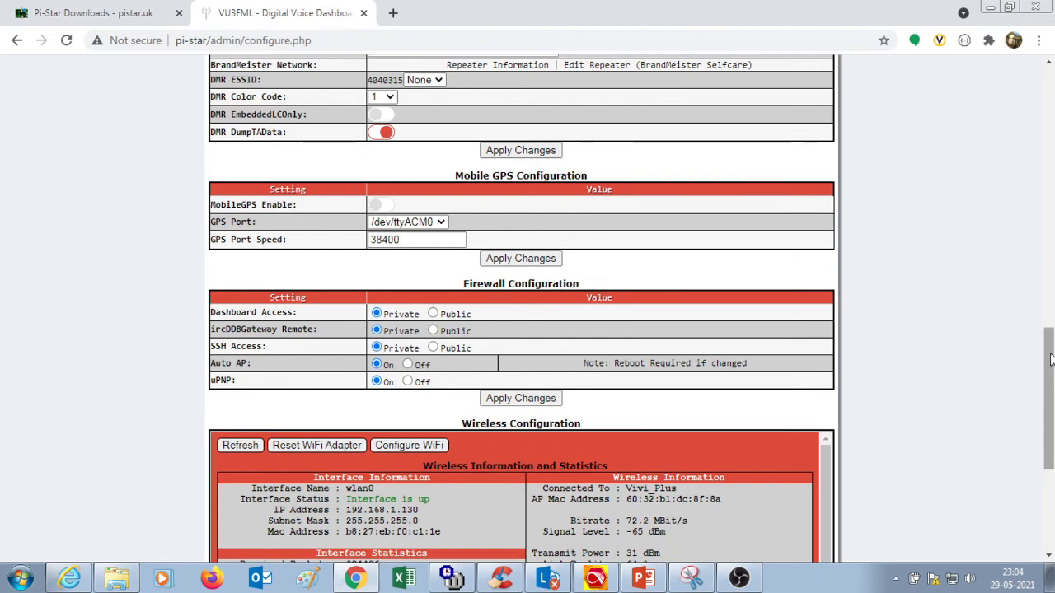
pyautogui.scroll(-3)
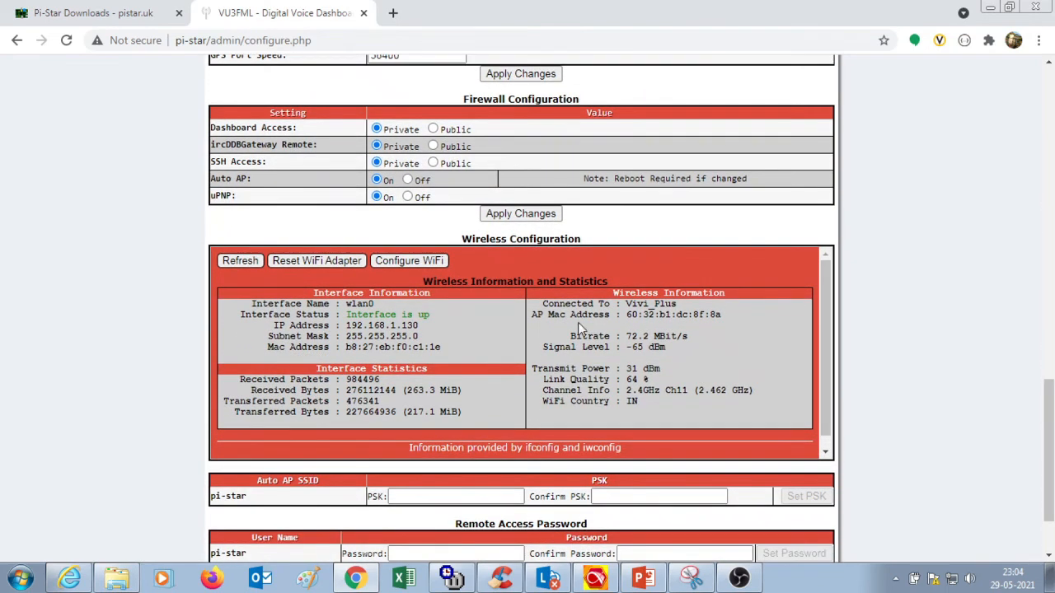
pyautogui.moveTo(580, 328)
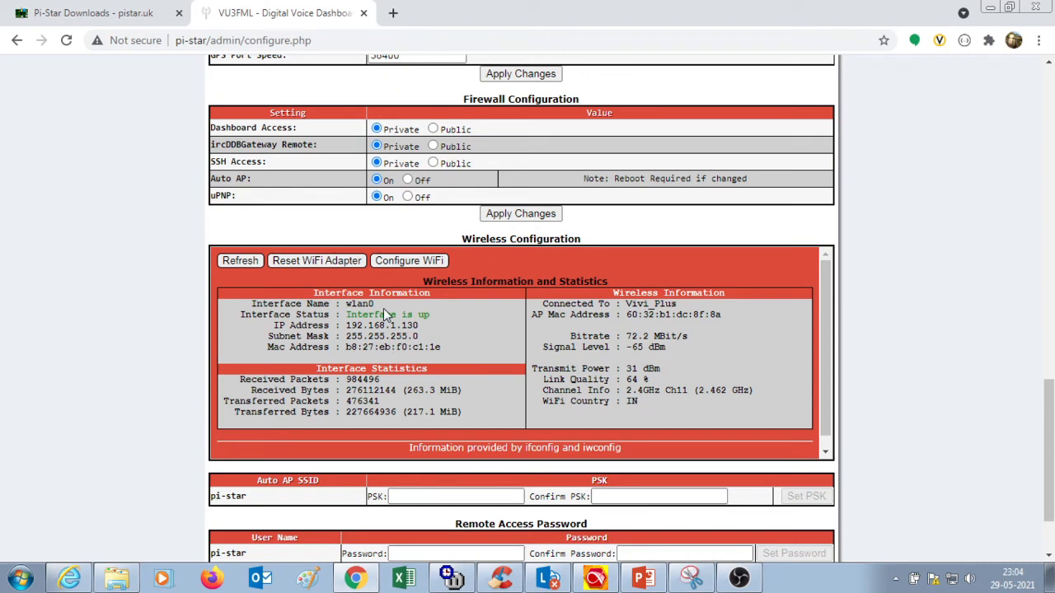
pyautogui.moveTo(469, 364)
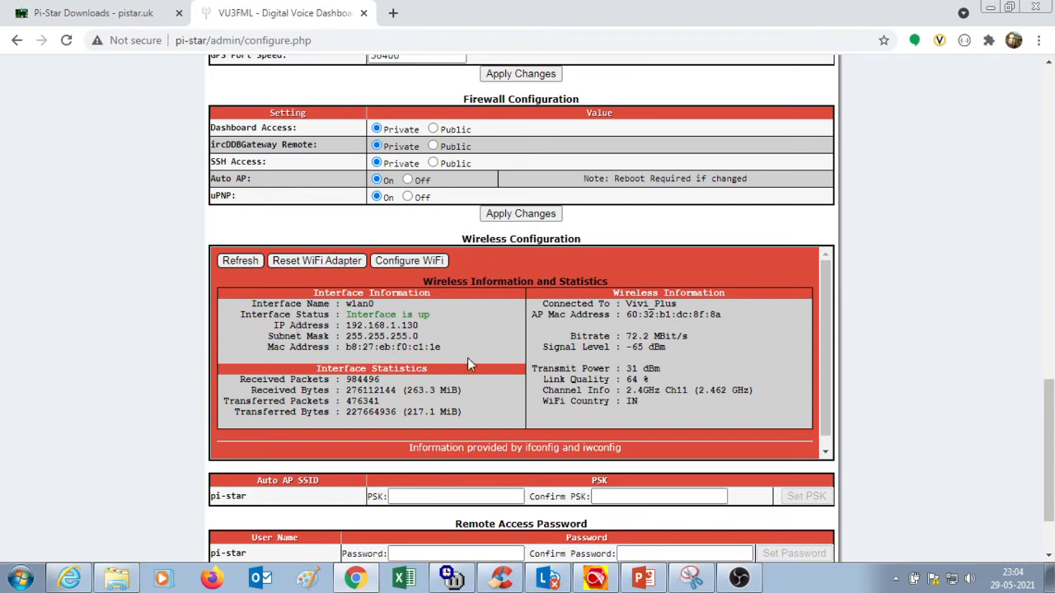
pyautogui.moveTo(600, 329)
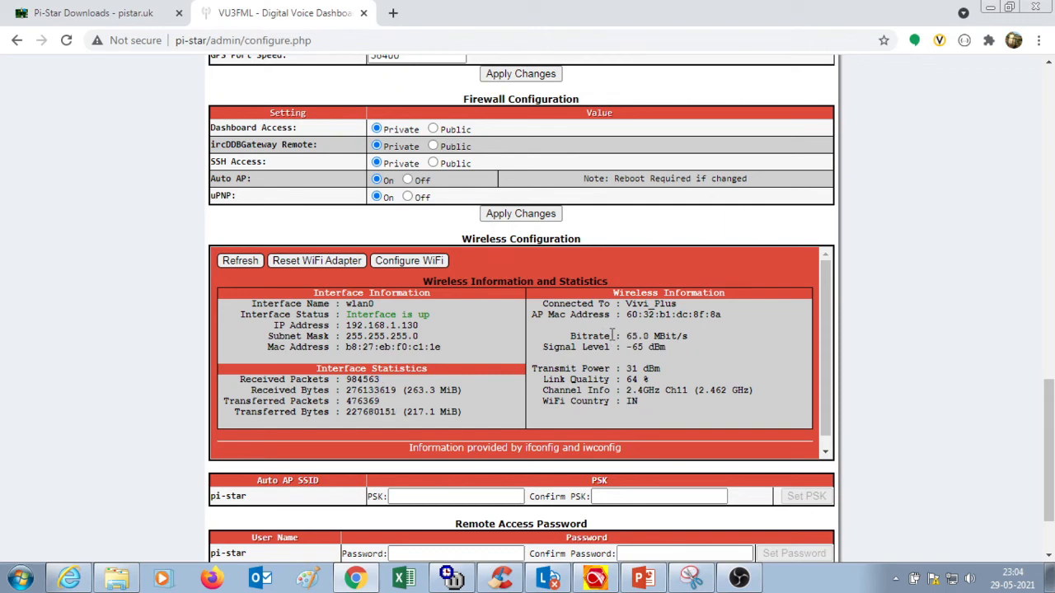
pyautogui.moveTo(617, 335)
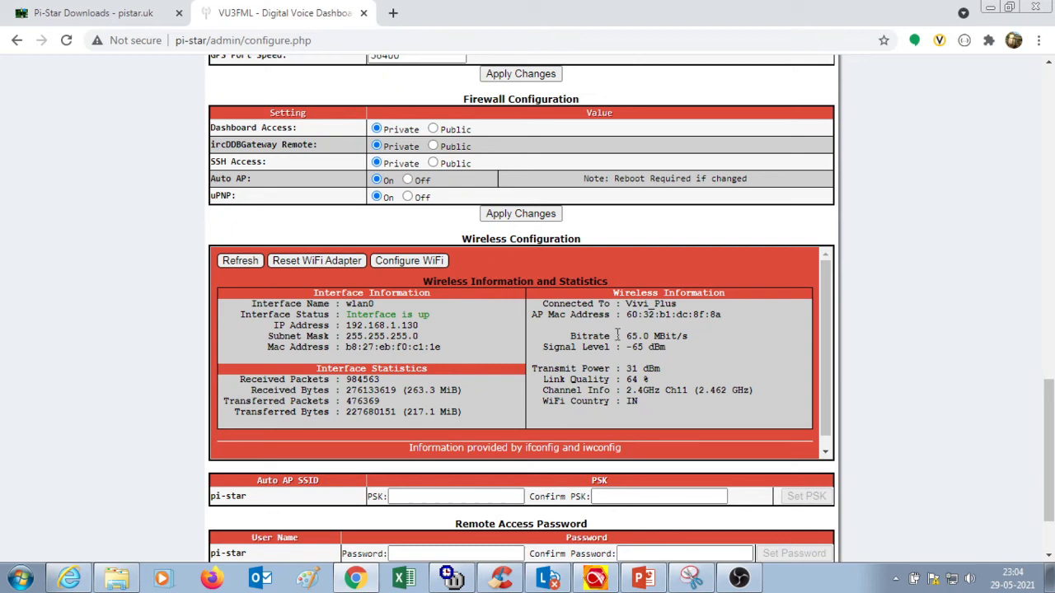
pyautogui.moveTo(1041, 438)
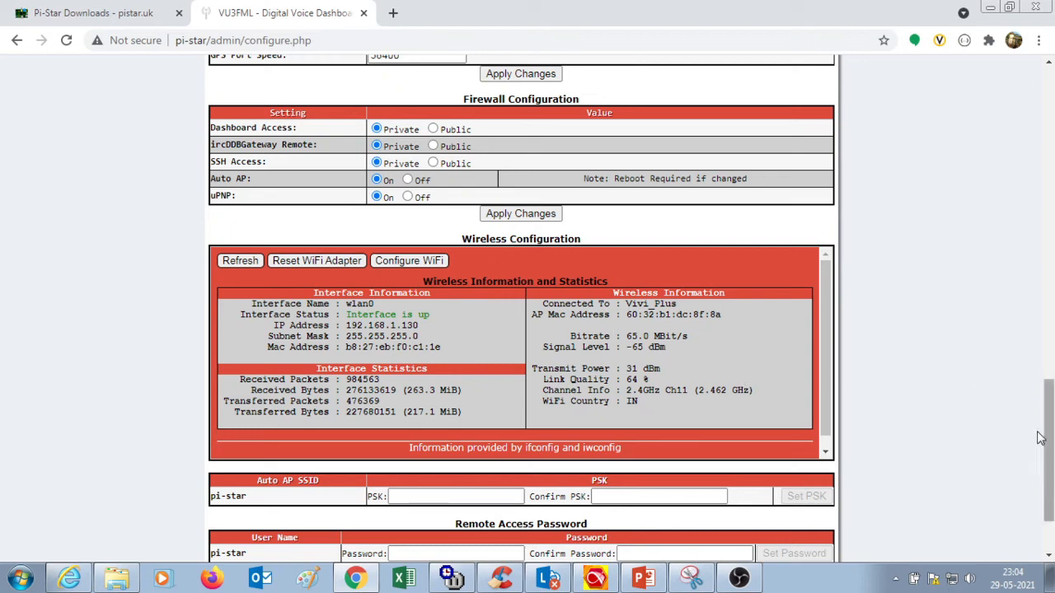
pyautogui.scroll(-3)
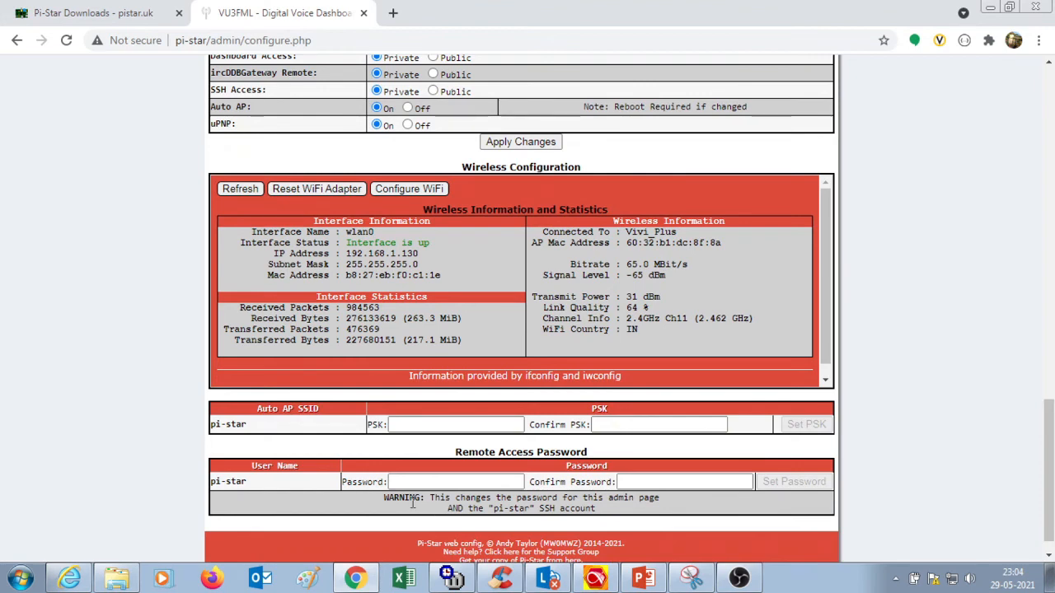
pyautogui.moveTo(952, 457)
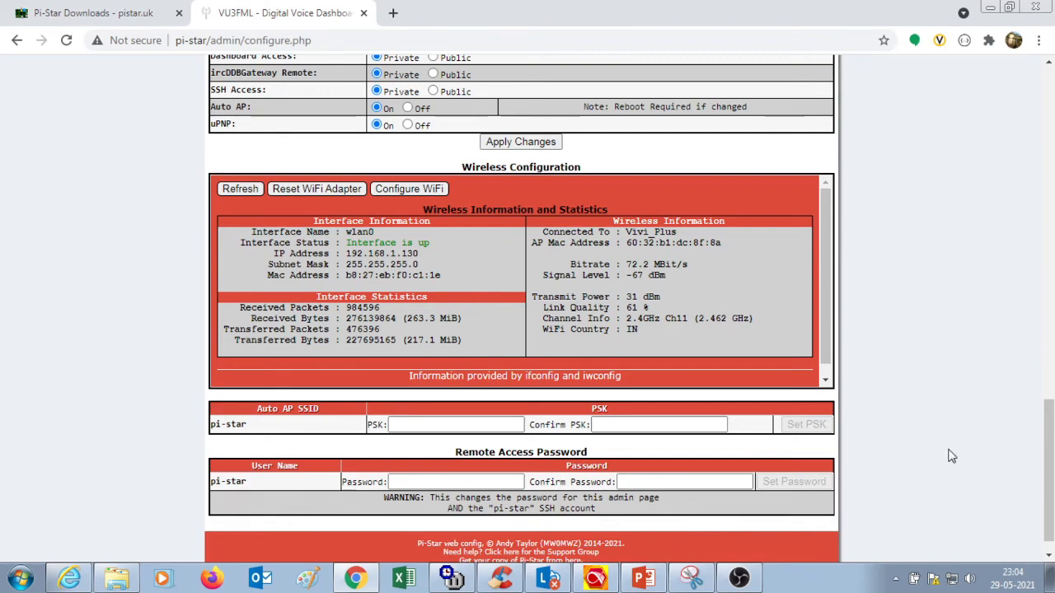
pyautogui.moveTo(1049, 488)
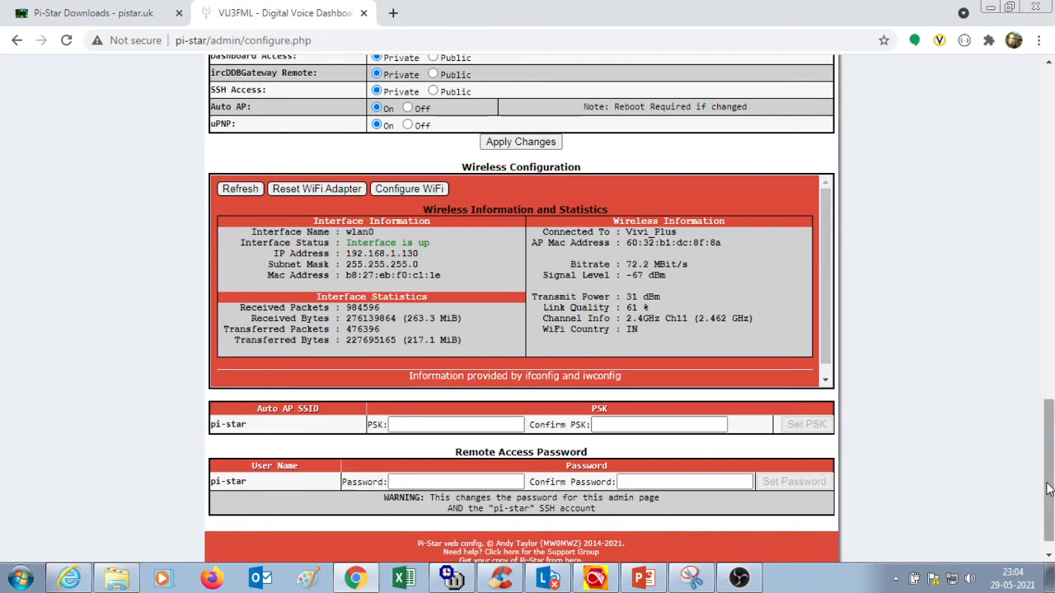
pyautogui.scroll(3)
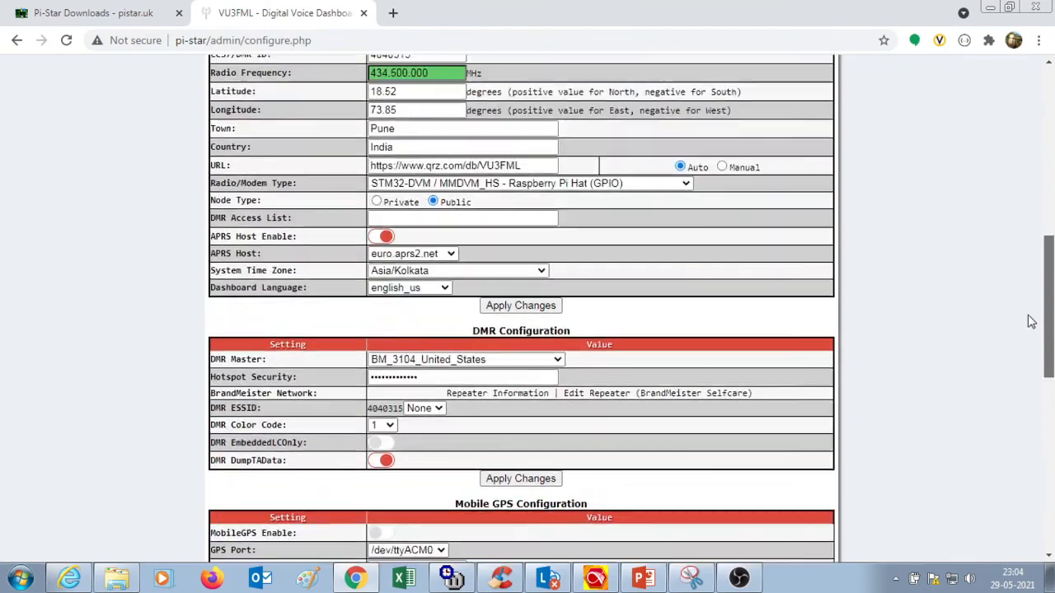
pyautogui.scroll(3)
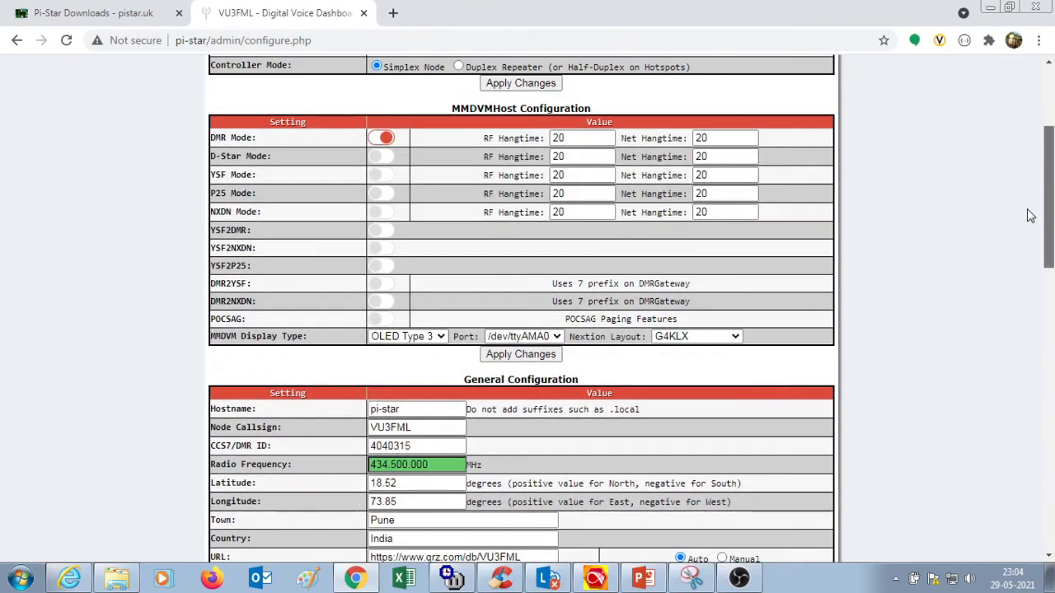
pyautogui.scroll(3)
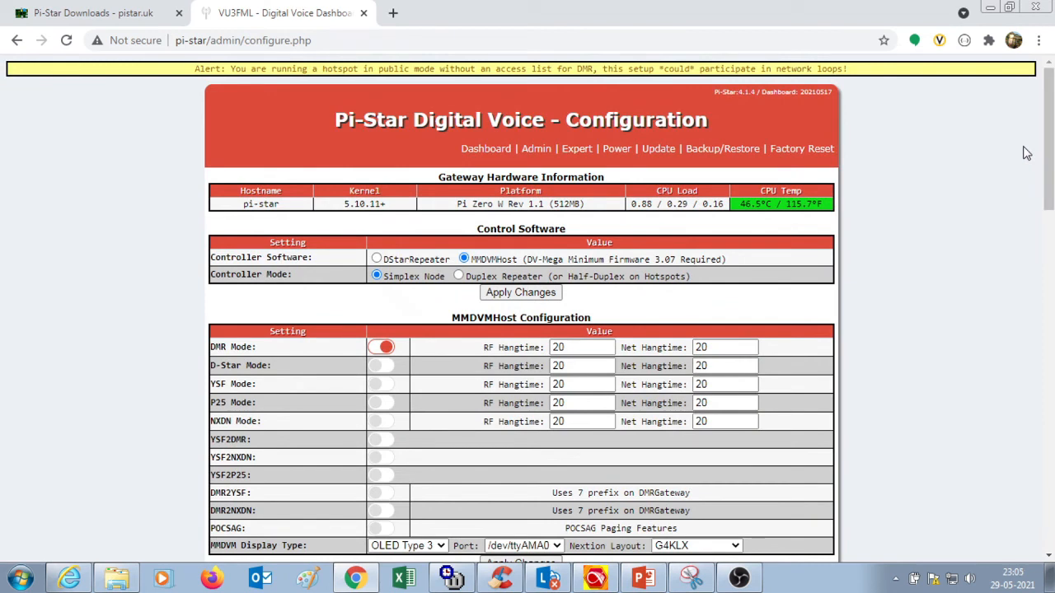
pyautogui.click(393, 12)
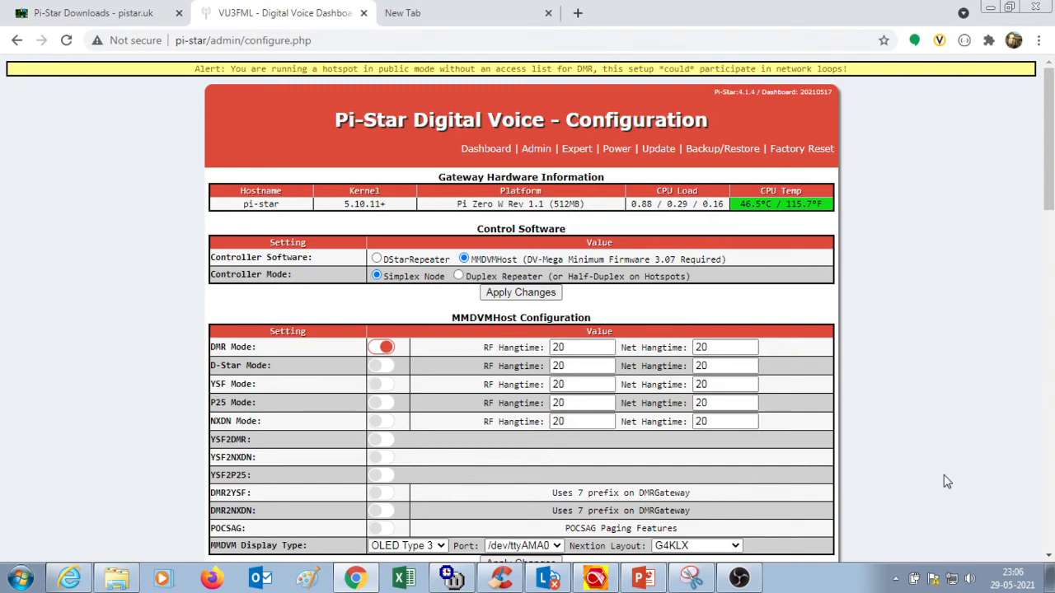
pyautogui.moveTo(929, 395)
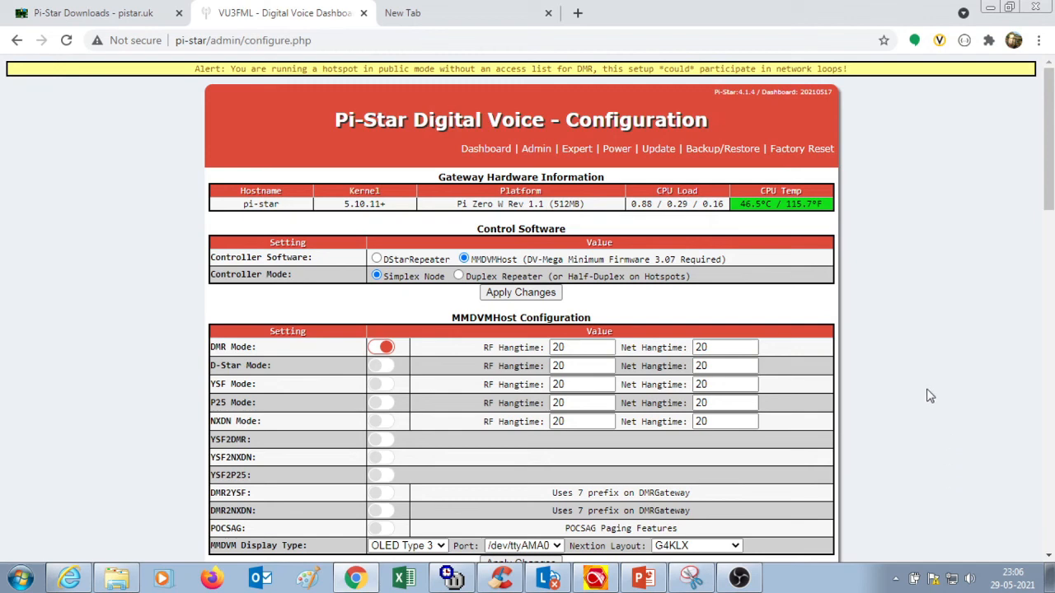
pyautogui.moveTo(616, 152)
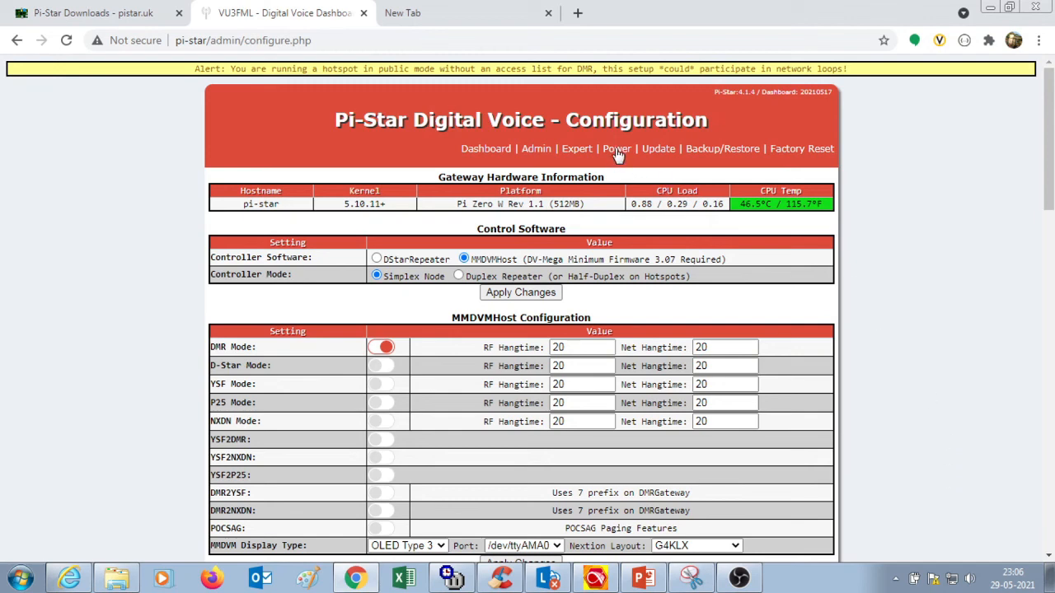
# - Open the Power page with Reboot and Shutdown options from the top links
pyautogui.click(616, 149)
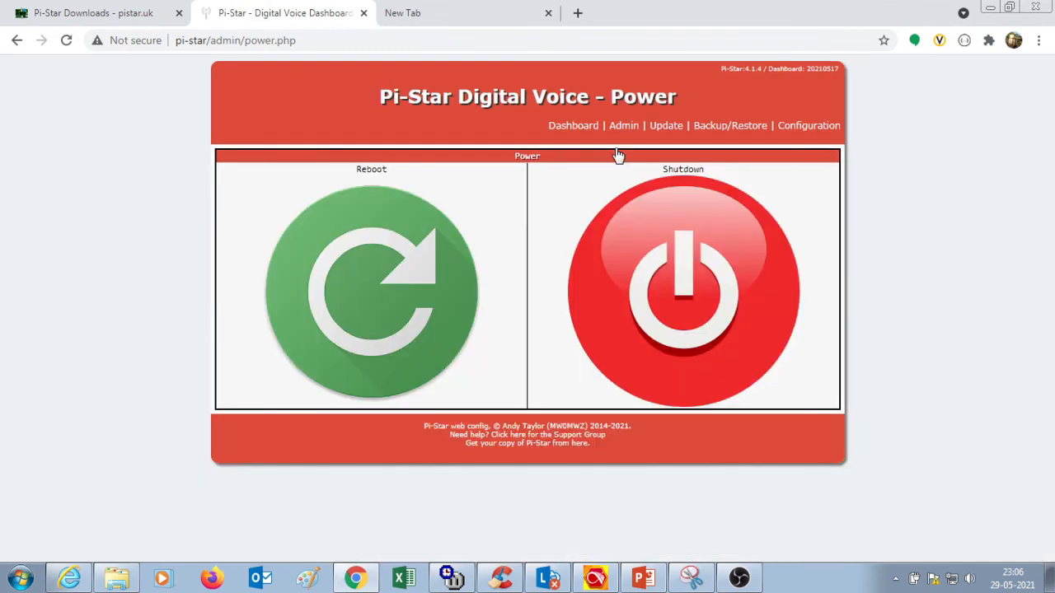
pyautogui.moveTo(388, 306)
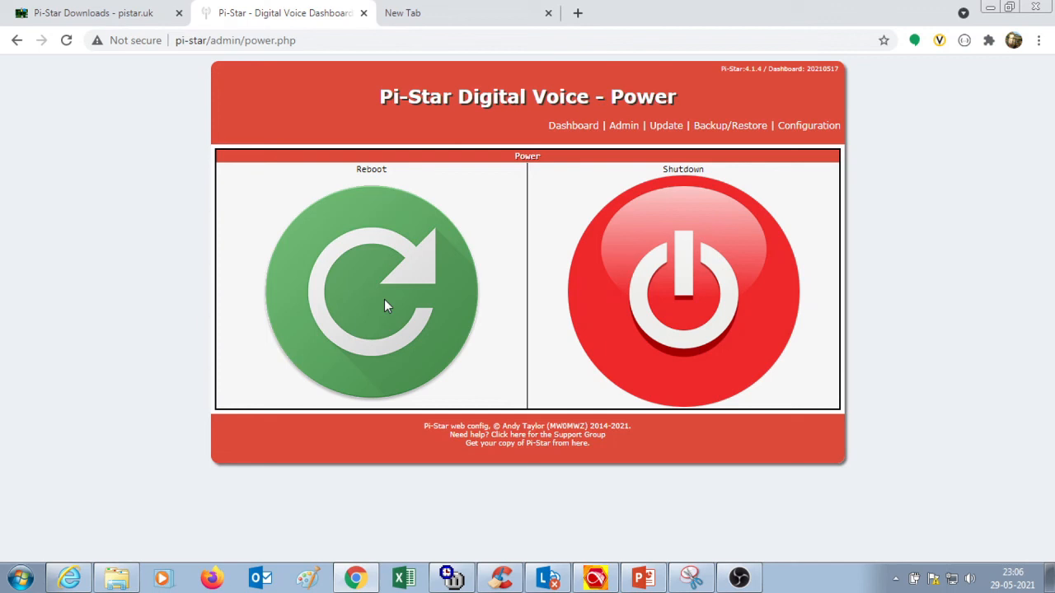
pyautogui.moveTo(574, 127)
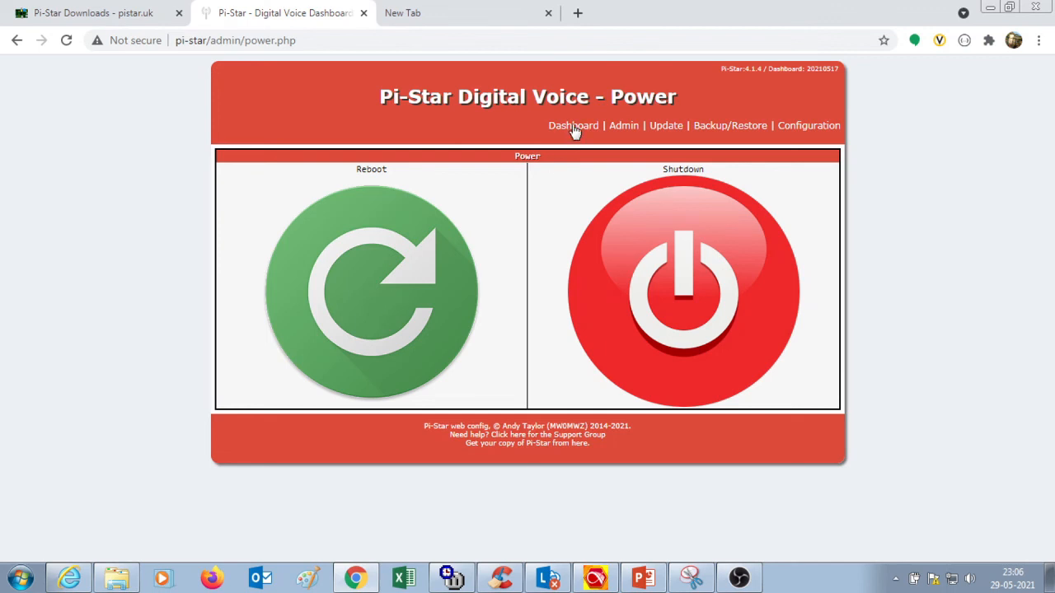
# - Return to the main dashboard showing DMR TS2 gateway activity on TG 3100
pyautogui.click(572, 125)
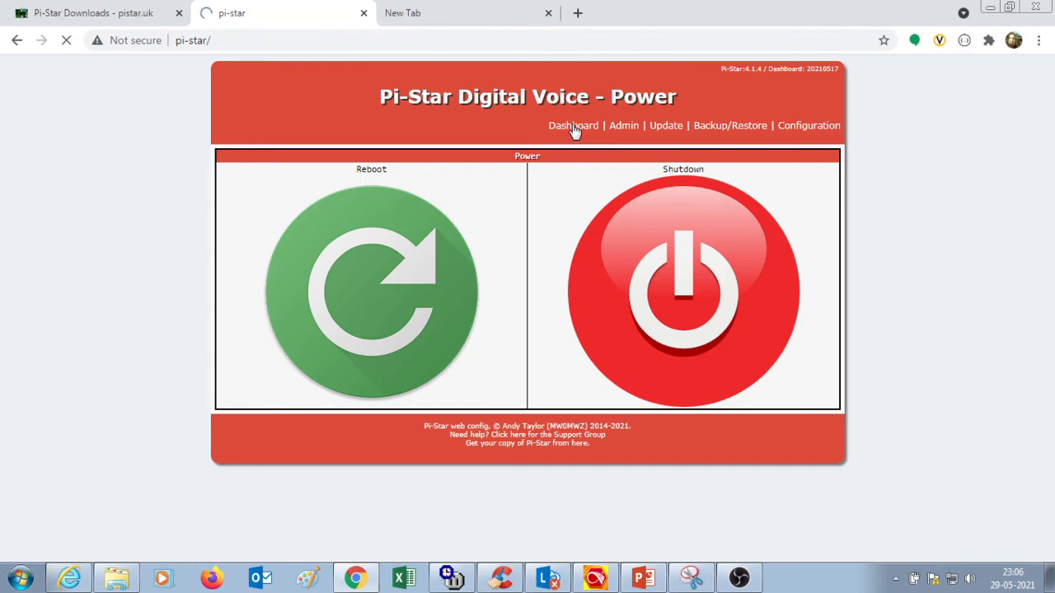
pyautogui.click(572, 125)
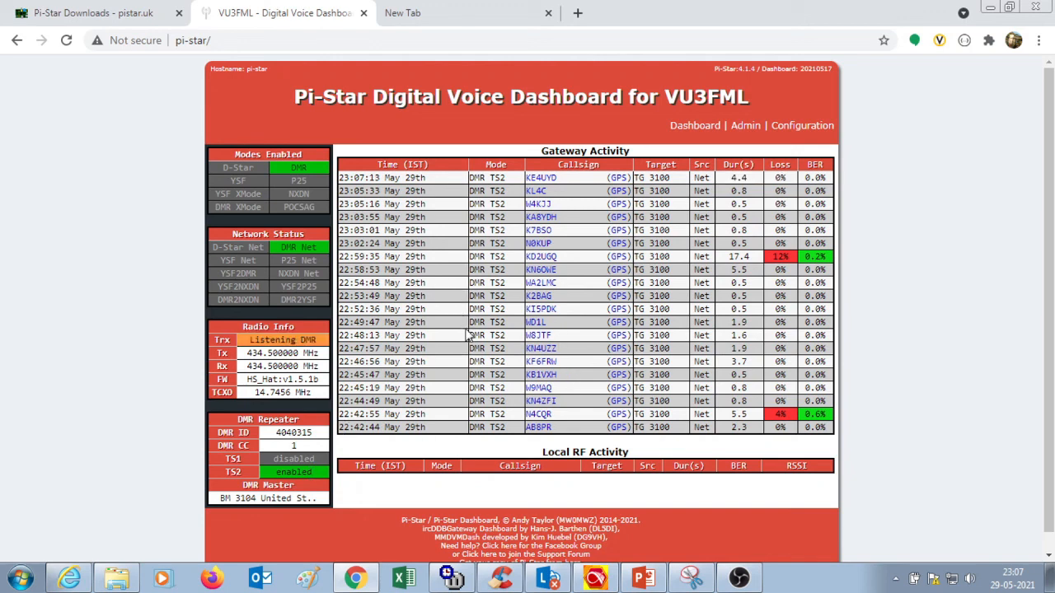
pyautogui.moveTo(546, 196)
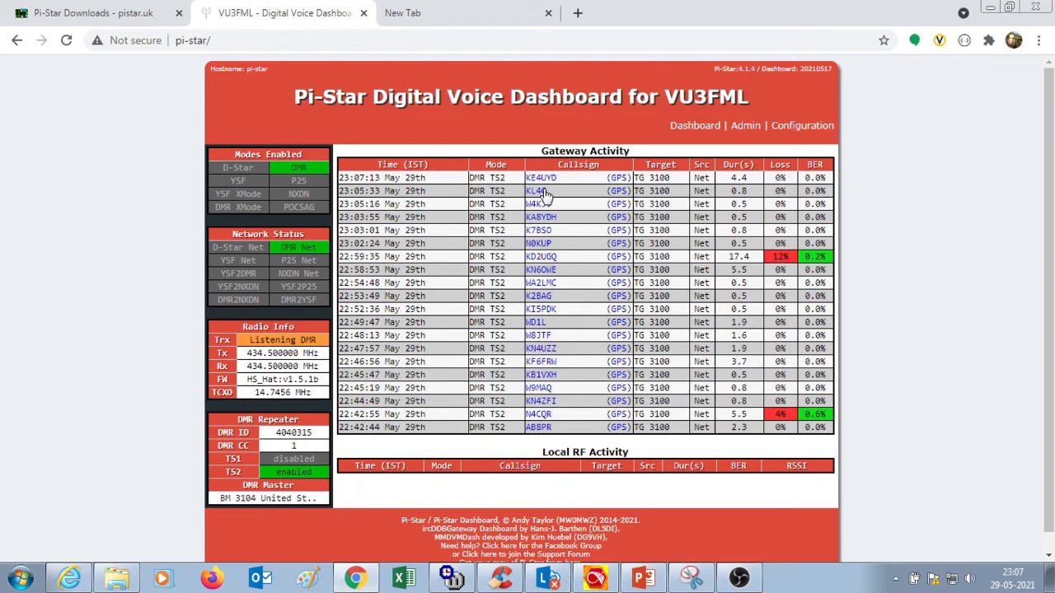